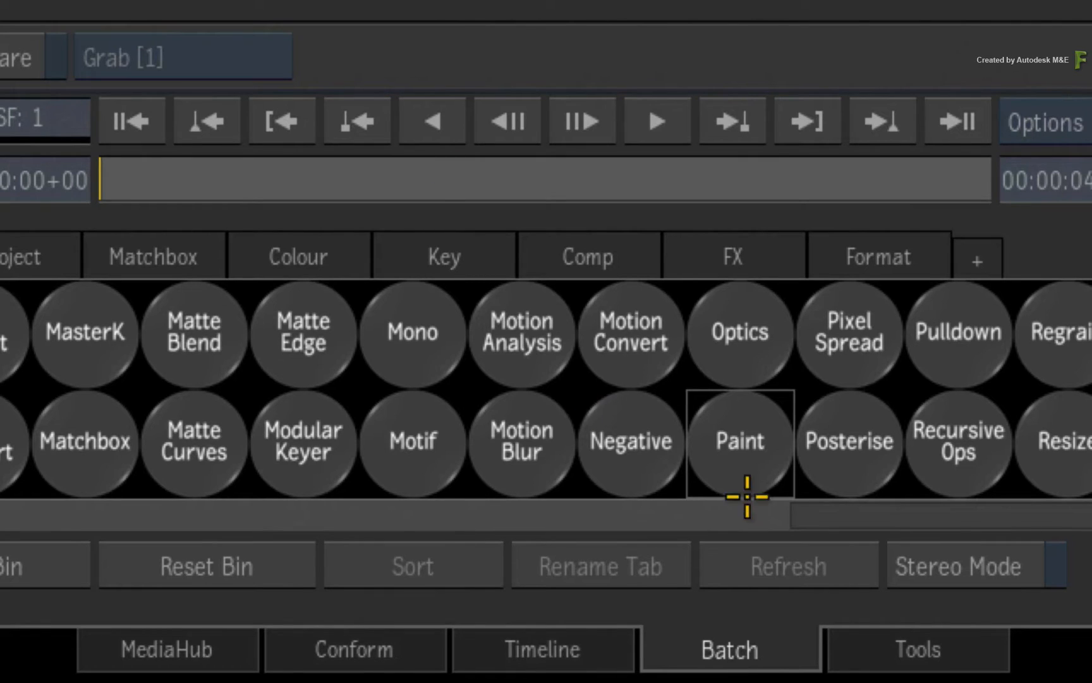
Add a Paint node, paint73, to the batch schematic, fed by the sky EXR clip
double_click(740, 439)
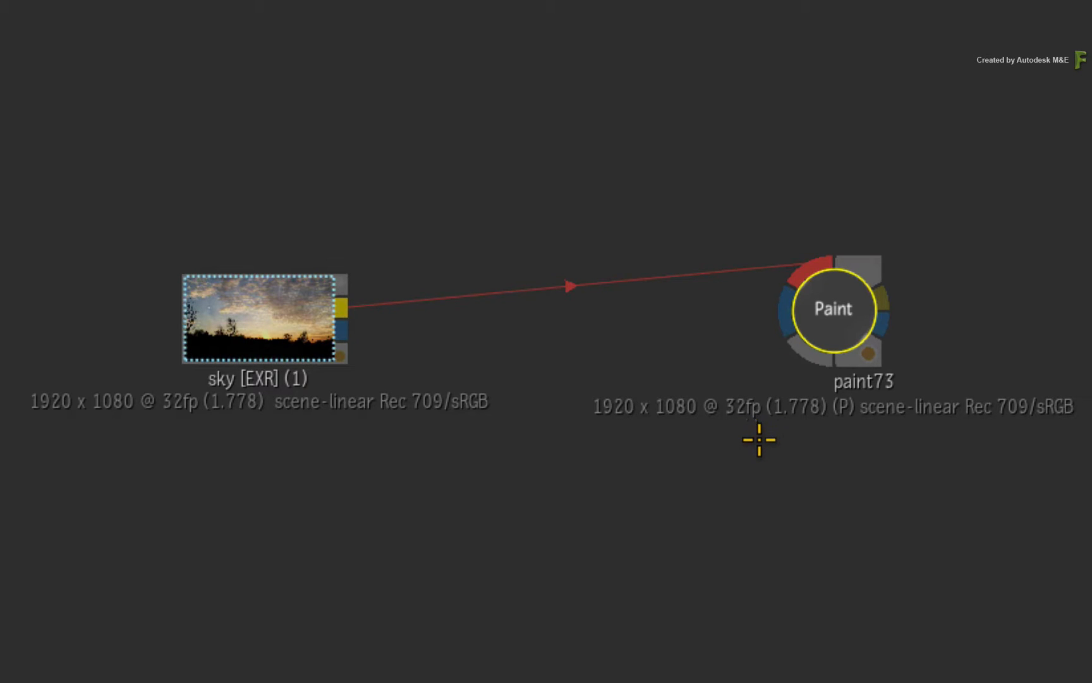
mouse_move(735, 452)
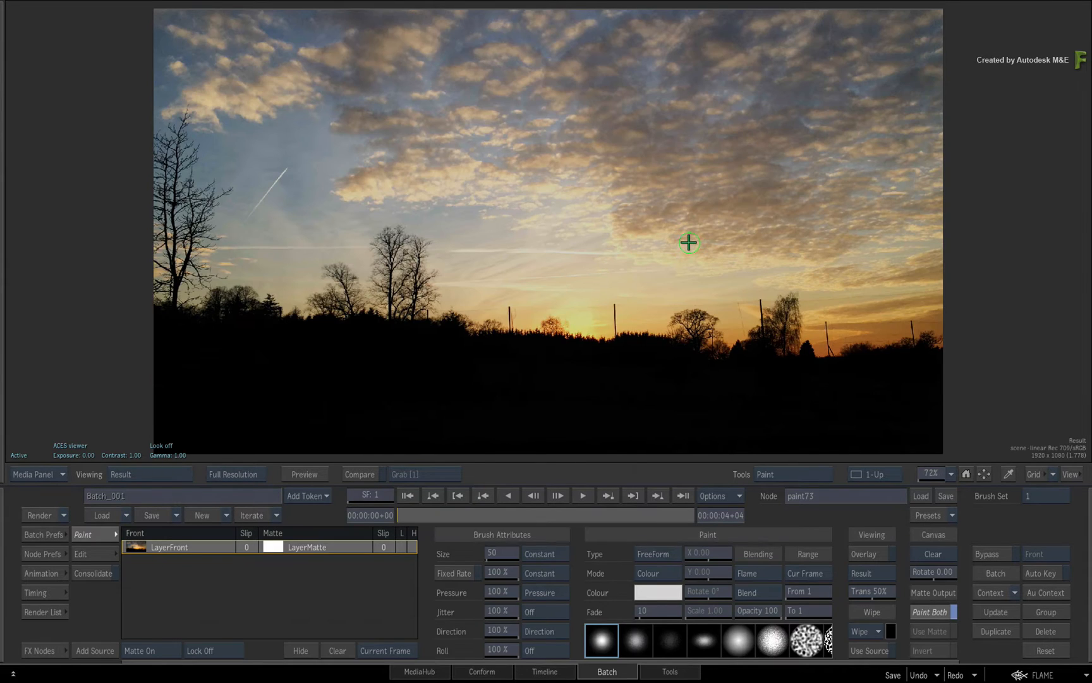
mouse_move(672, 246)
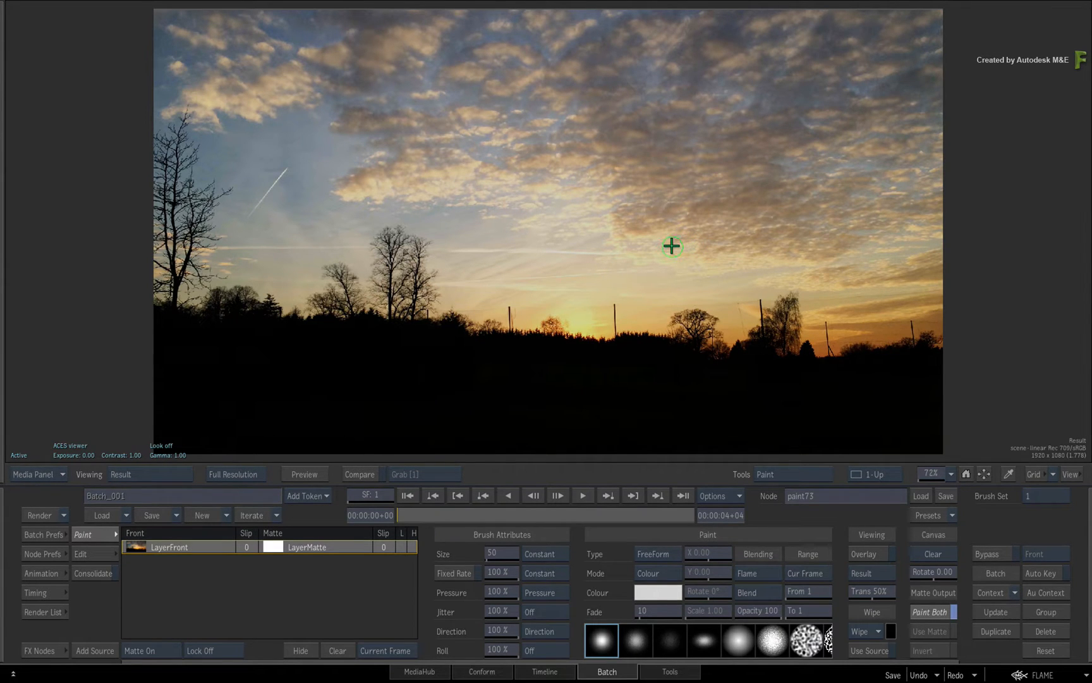
mouse_move(662, 246)
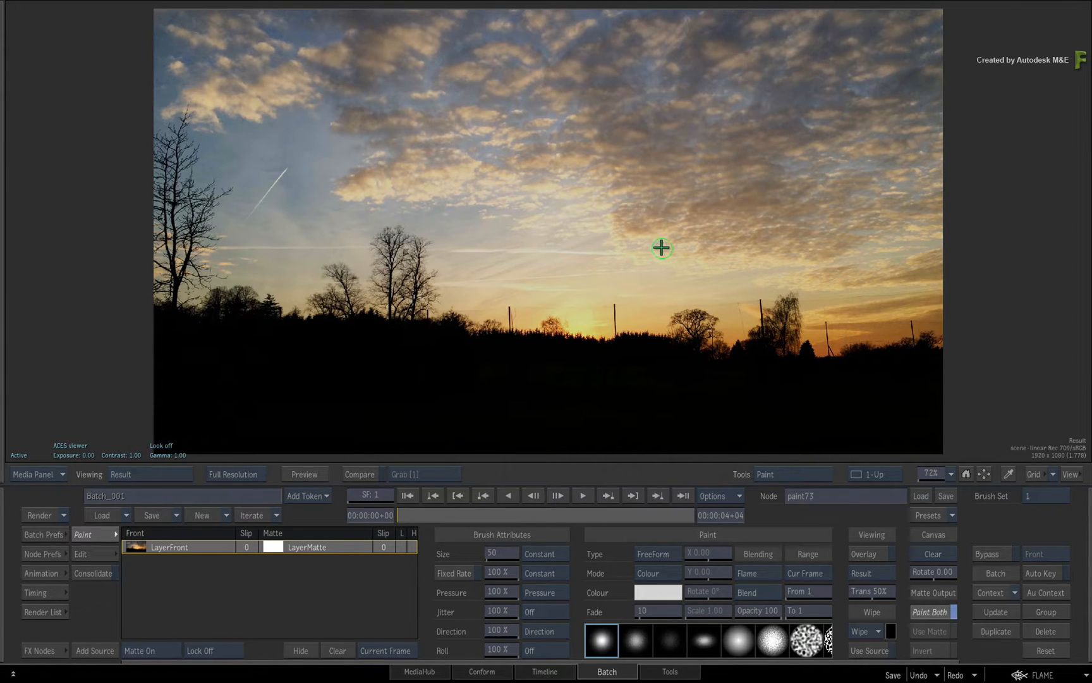
mouse_move(653, 254)
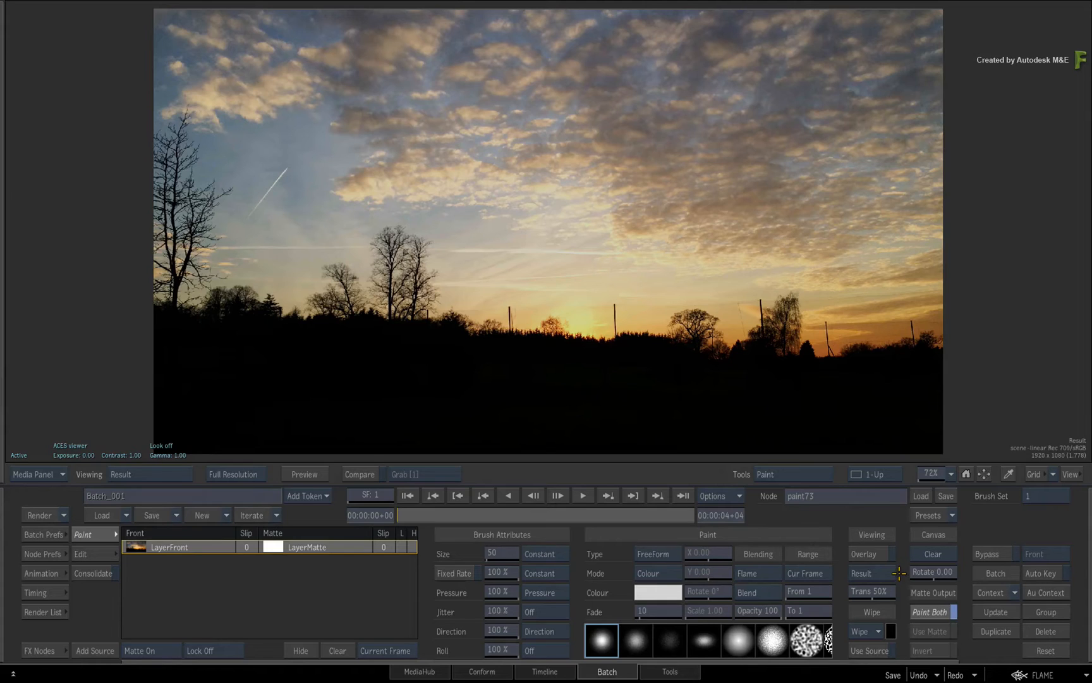
mouse_move(658, 149)
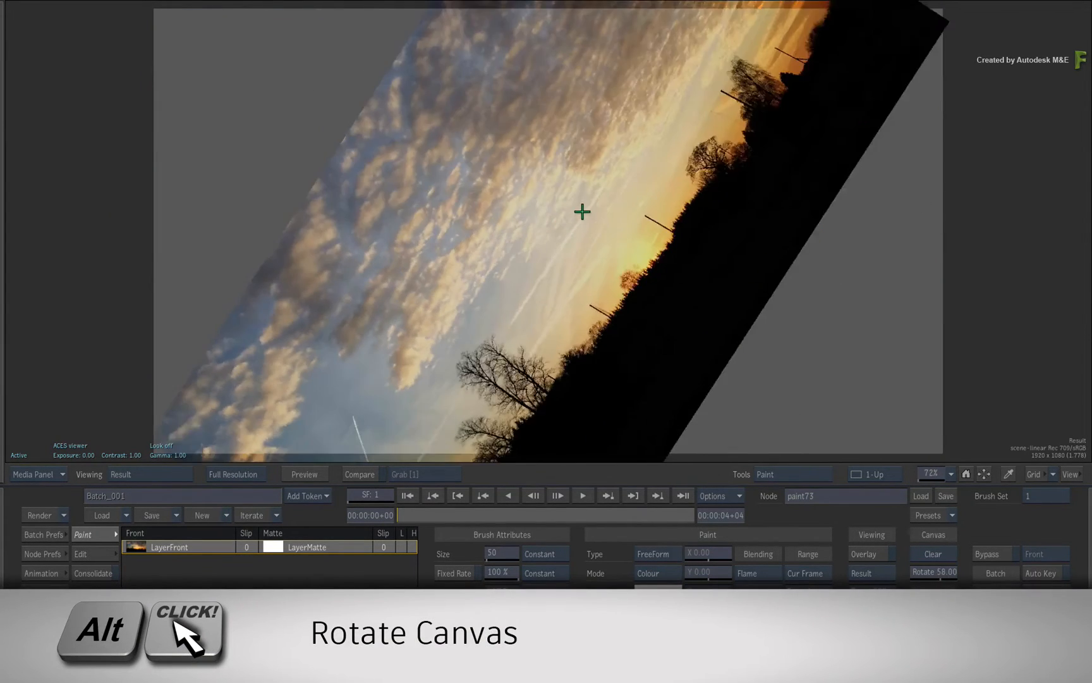
Rotate the painting canvas to tilt the sunset sky, then back toward upright
left_click_drag(582, 212, 581, 207)
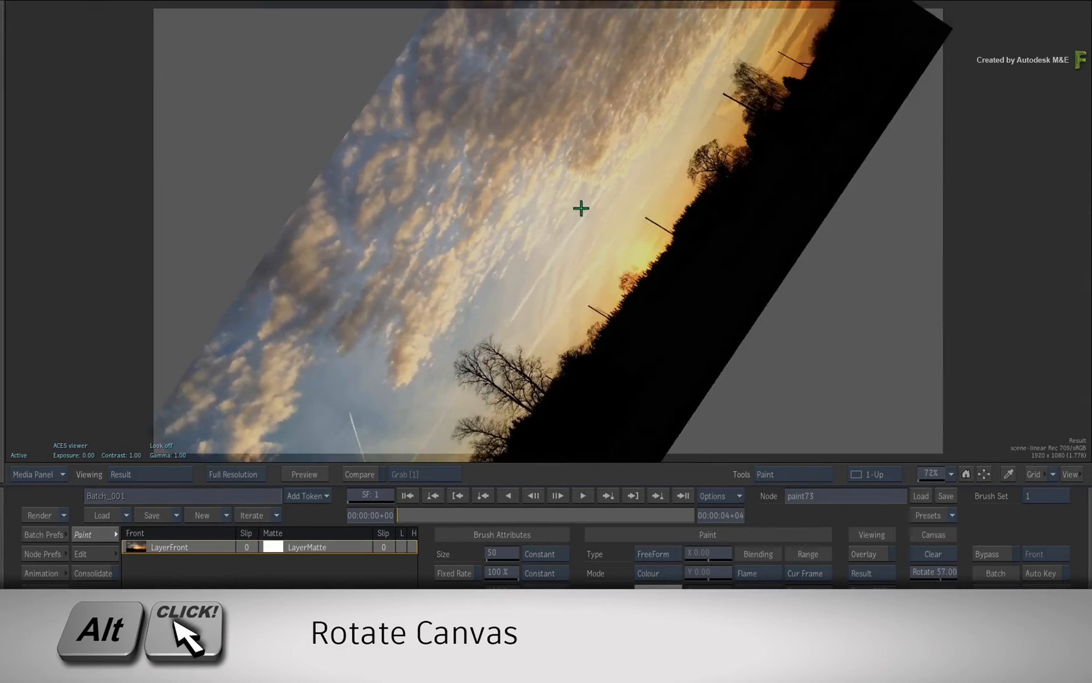
left_click_drag(581, 208, 545, 218)
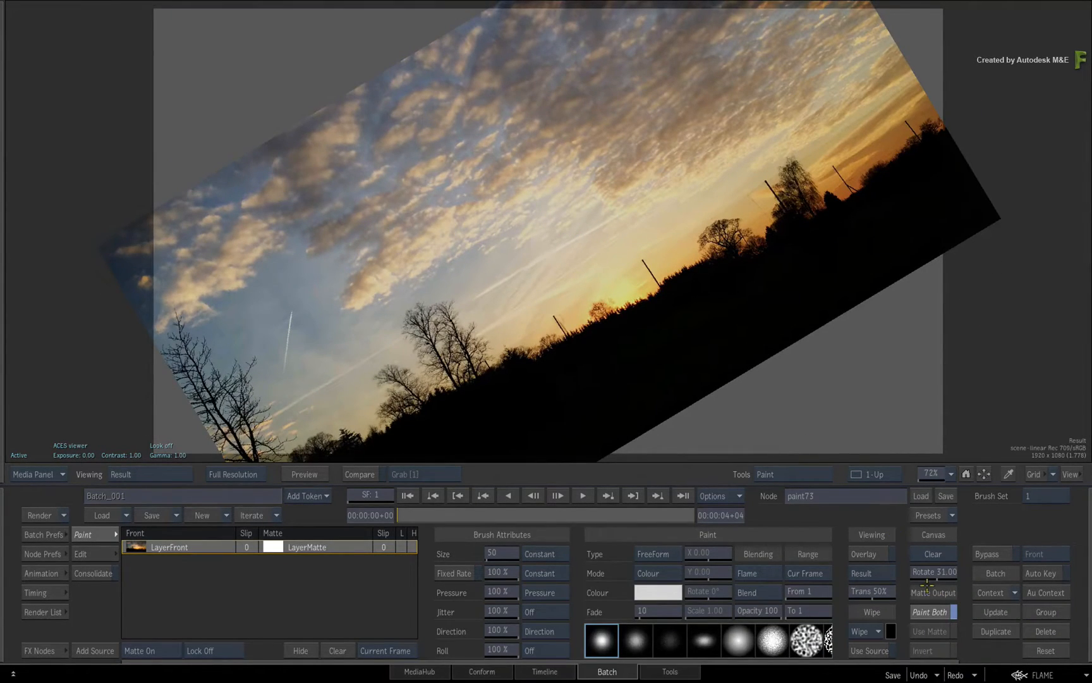
left_click_drag(933, 571, 927, 578)
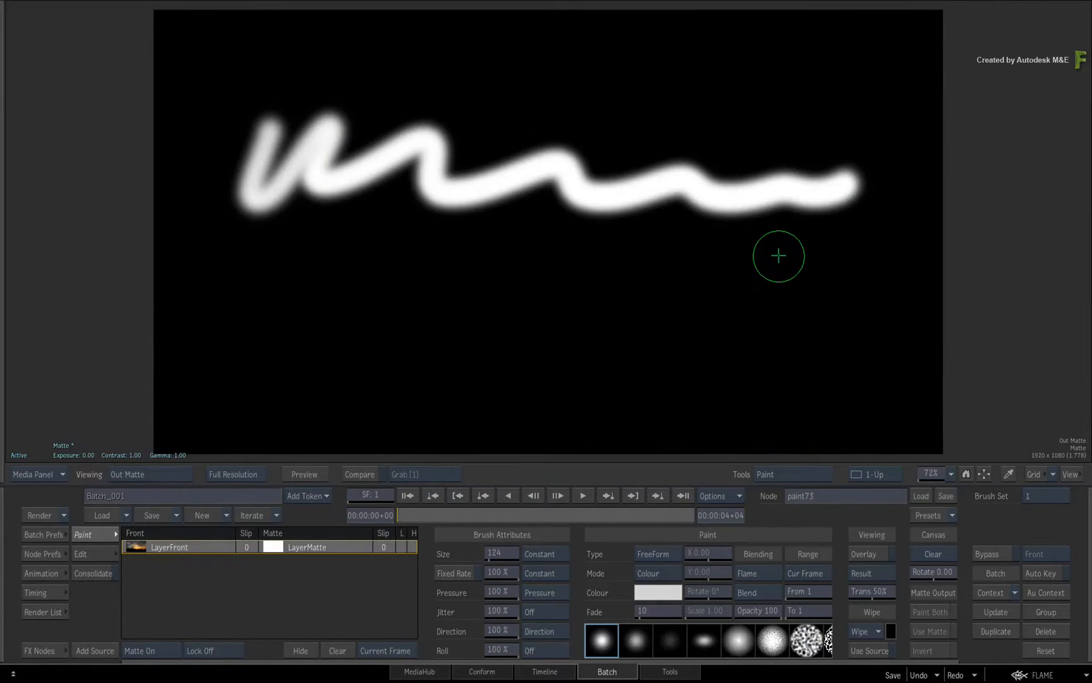
mouse_move(772, 251)
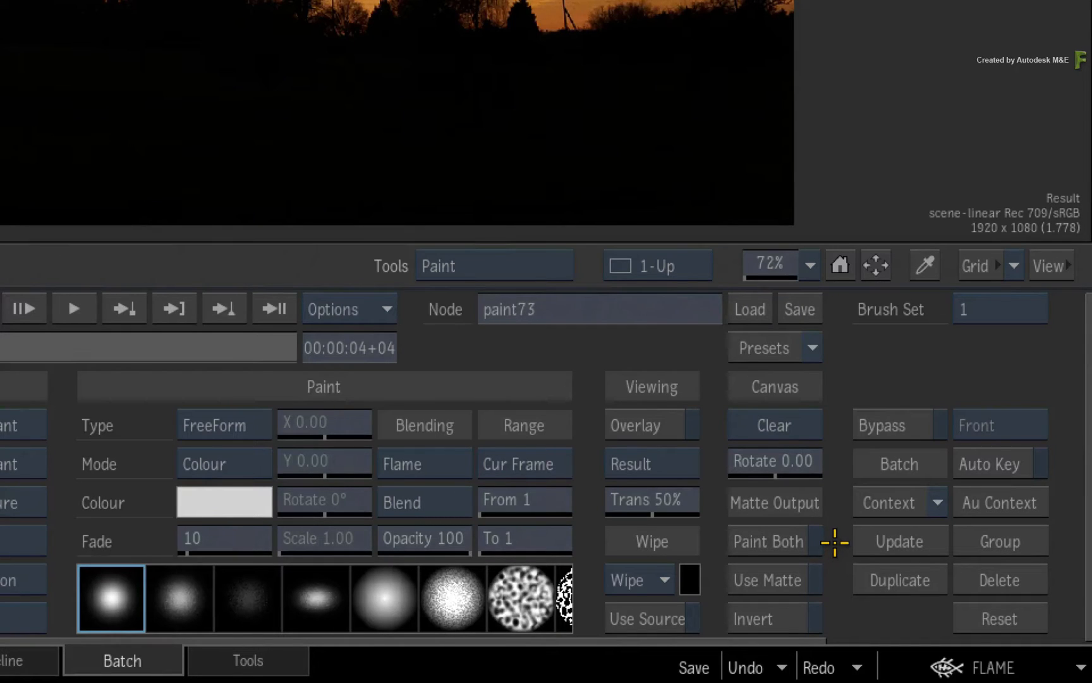
Enable Paint Both so brush strokes affect both the image and its matte
left_click(766, 579)
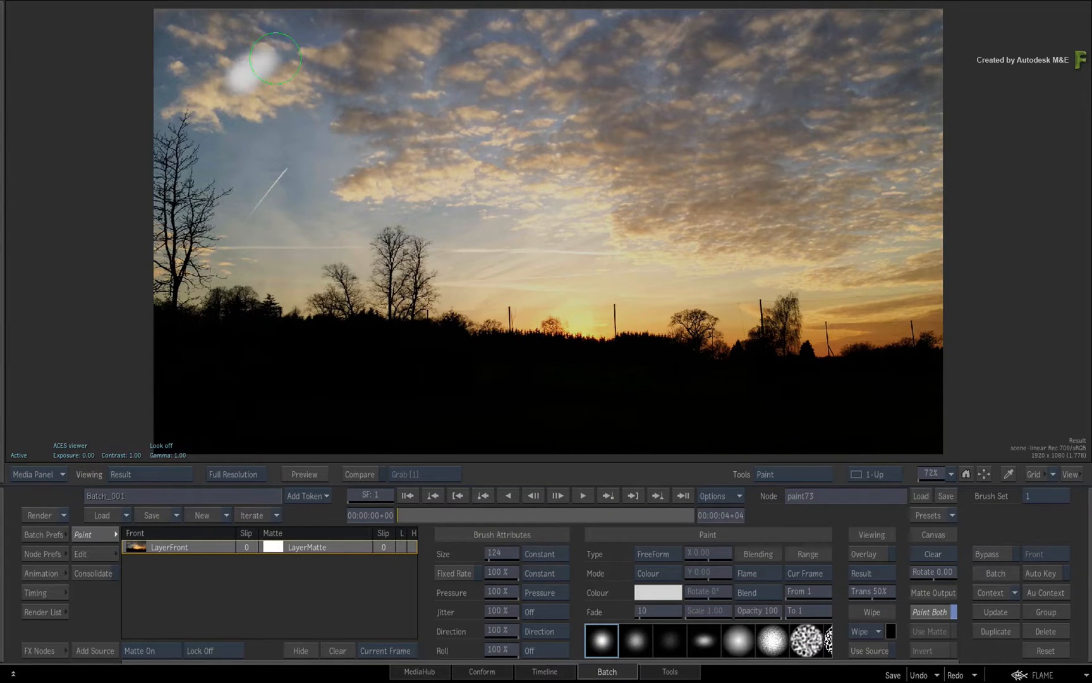
Paint a long wavy soft white stroke across the upper sky
left_click_drag(275, 57, 705, 237)
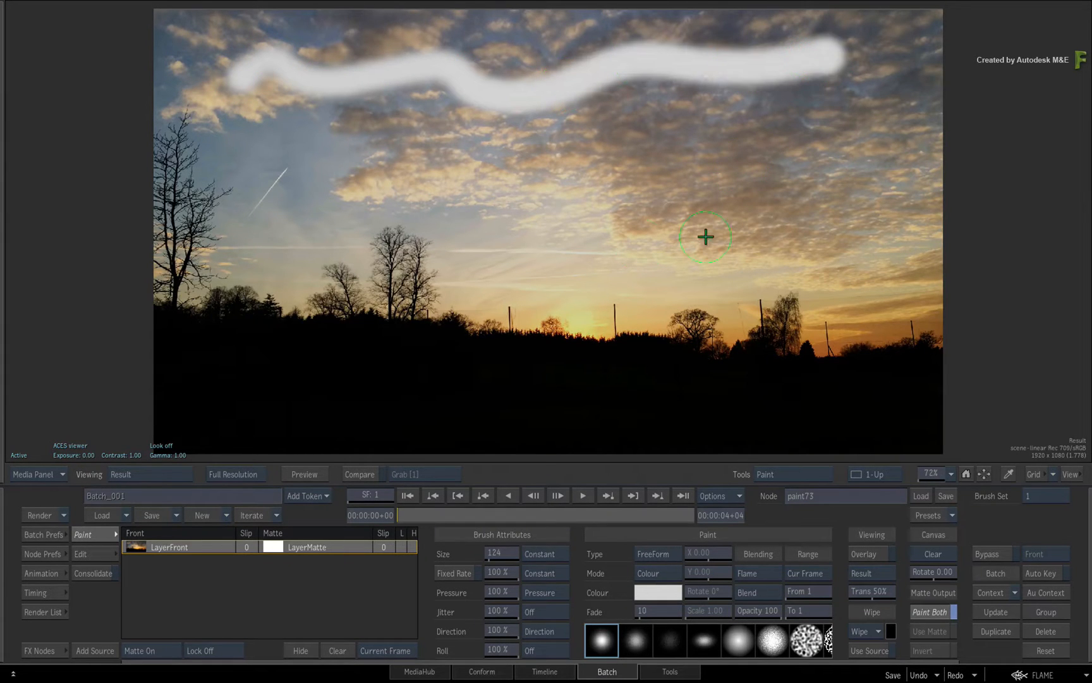
mouse_move(548, 267)
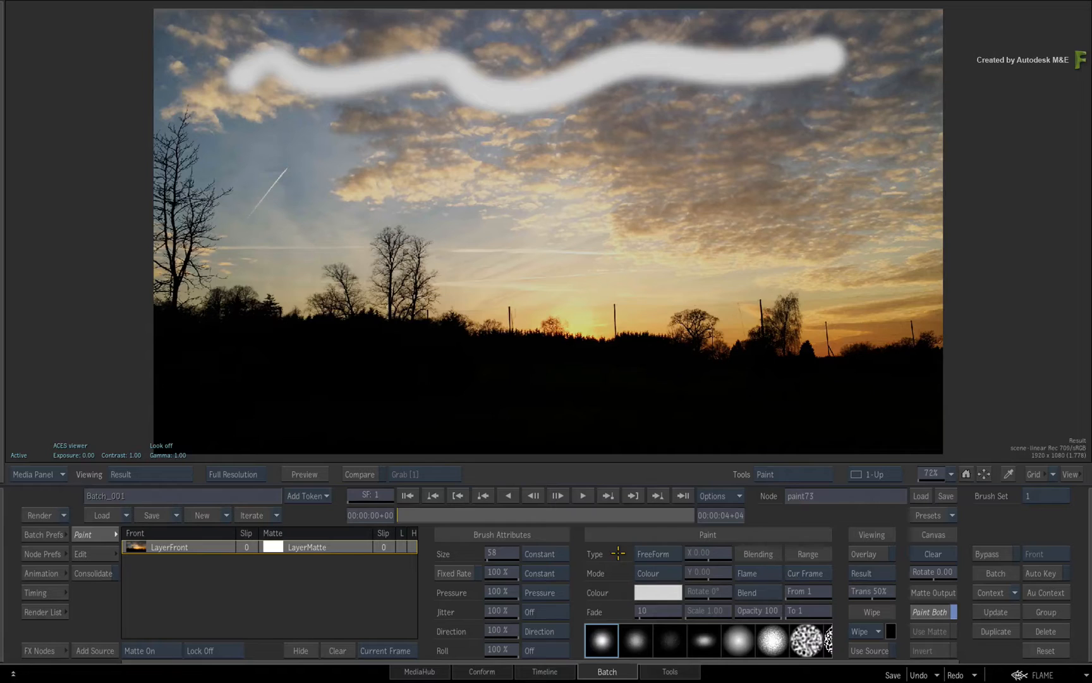
Cycle the stroke Type through Line, Circle, Square and Rectangle, then back to FreeForm
left_click(655, 553)
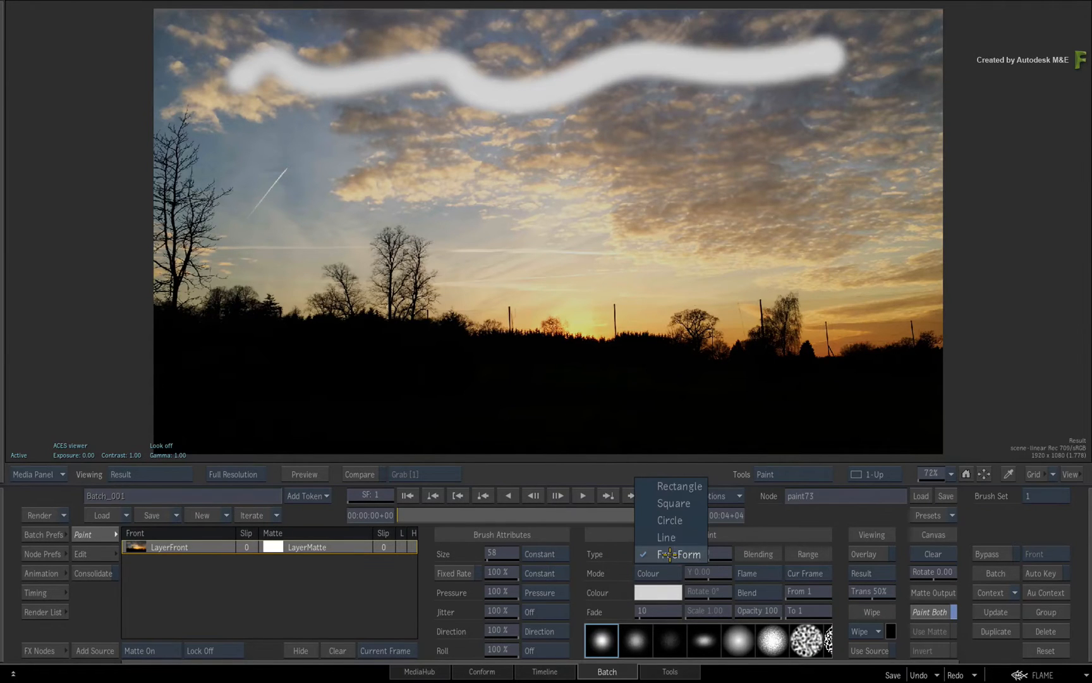
left_click(667, 538)
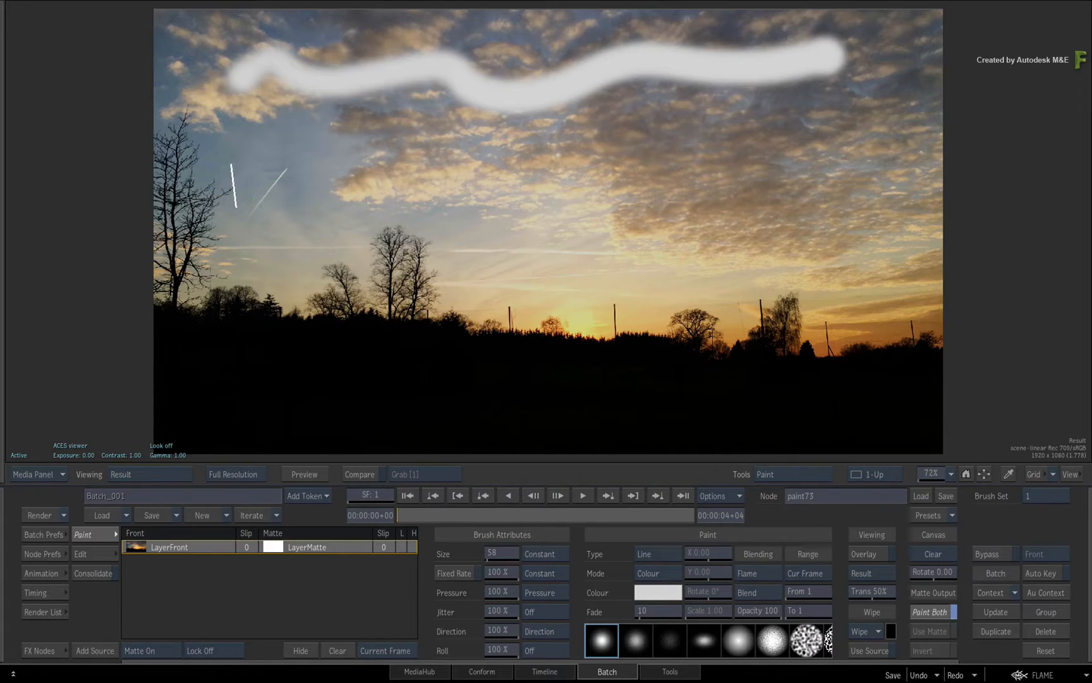
left_click(655, 554)
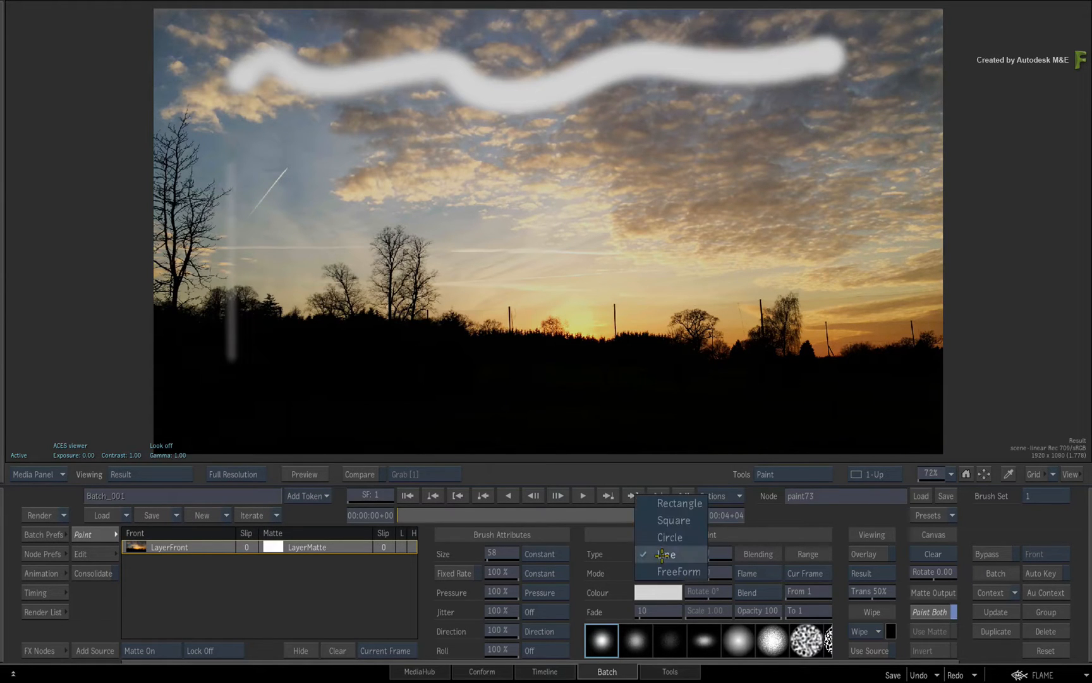
left_click(669, 537)
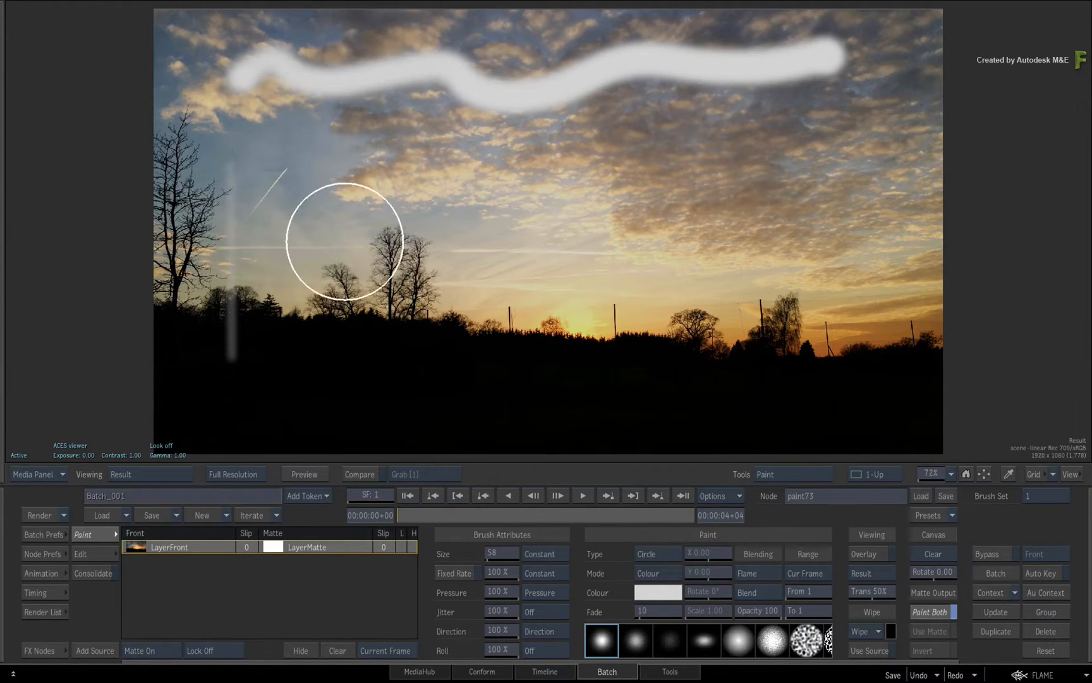
left_click(653, 553)
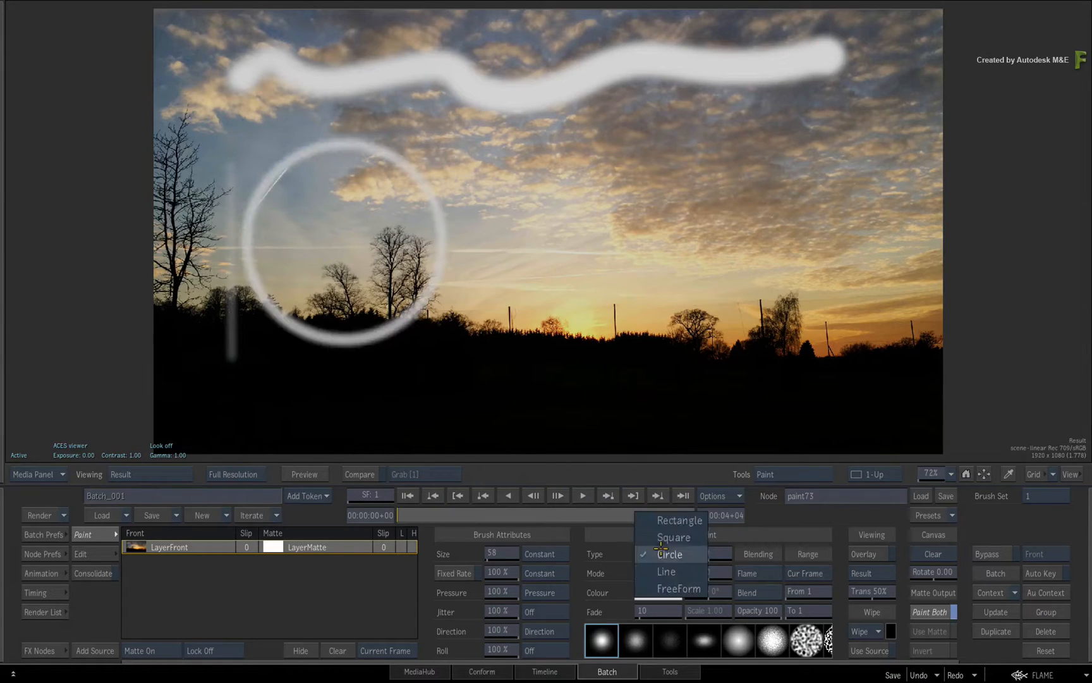
left_click(673, 537)
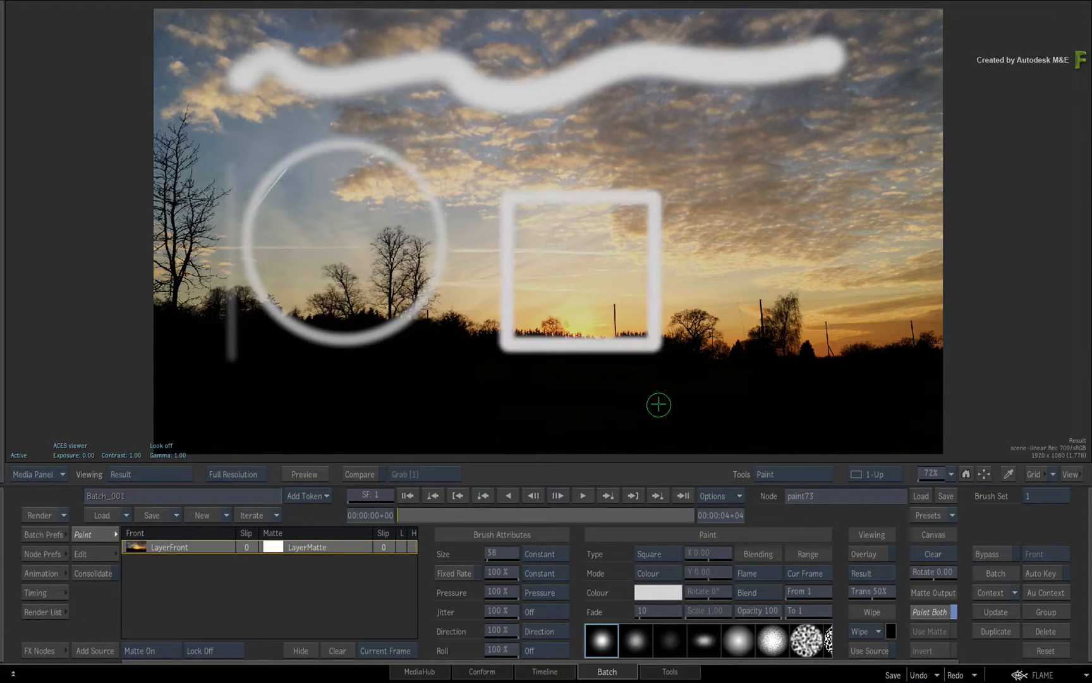
left_click(655, 553)
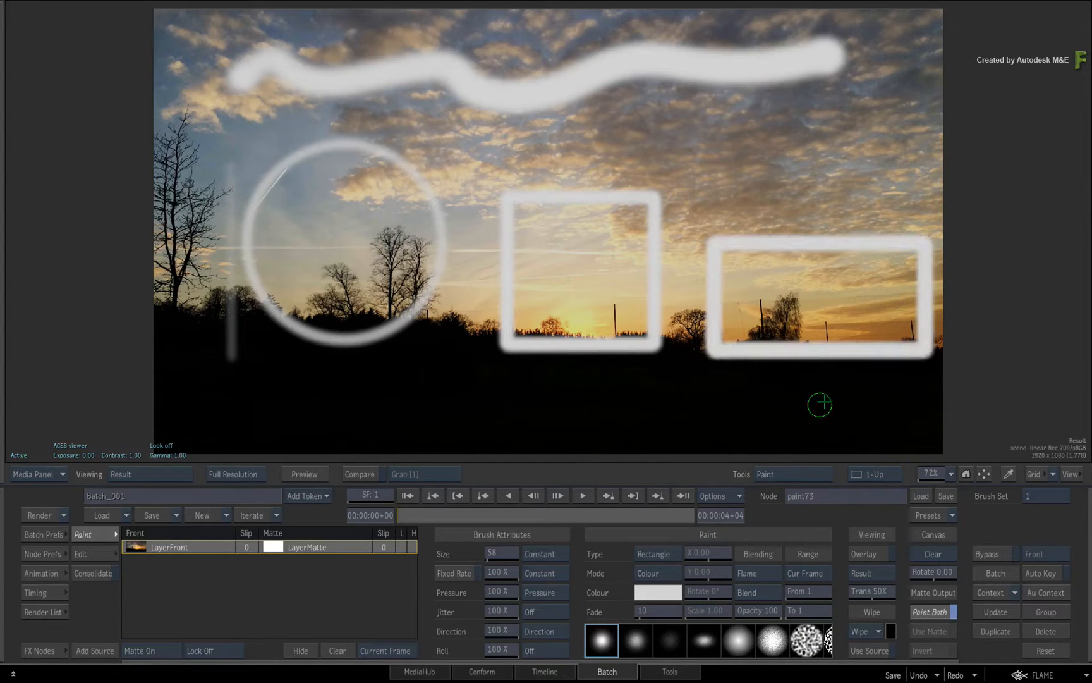
left_click(654, 554)
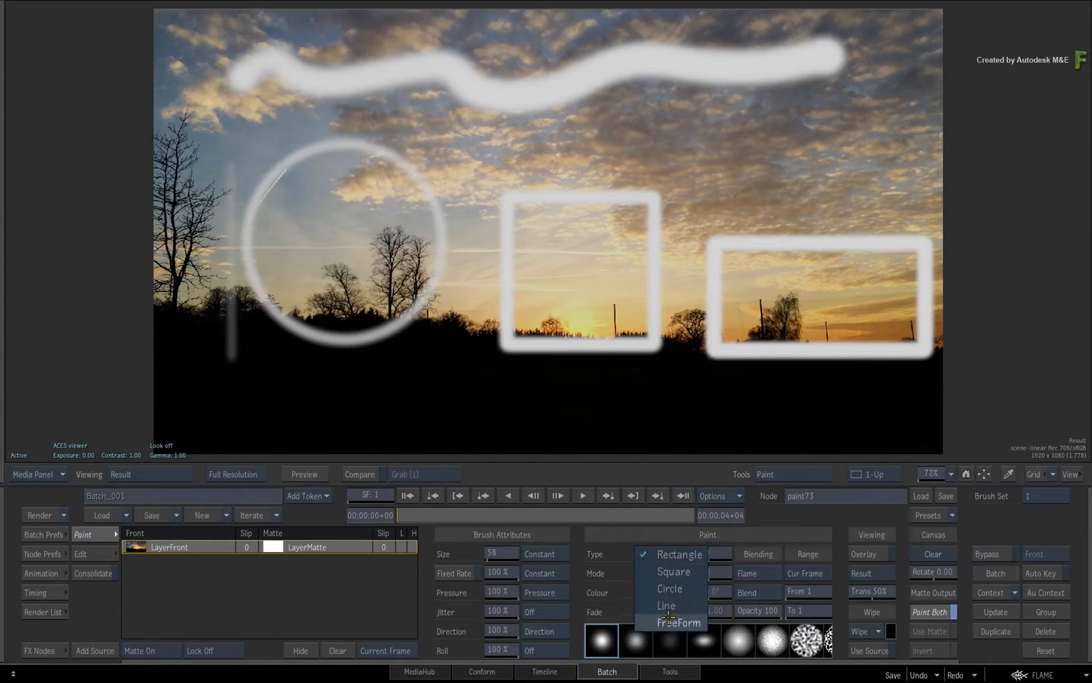
left_click(680, 622)
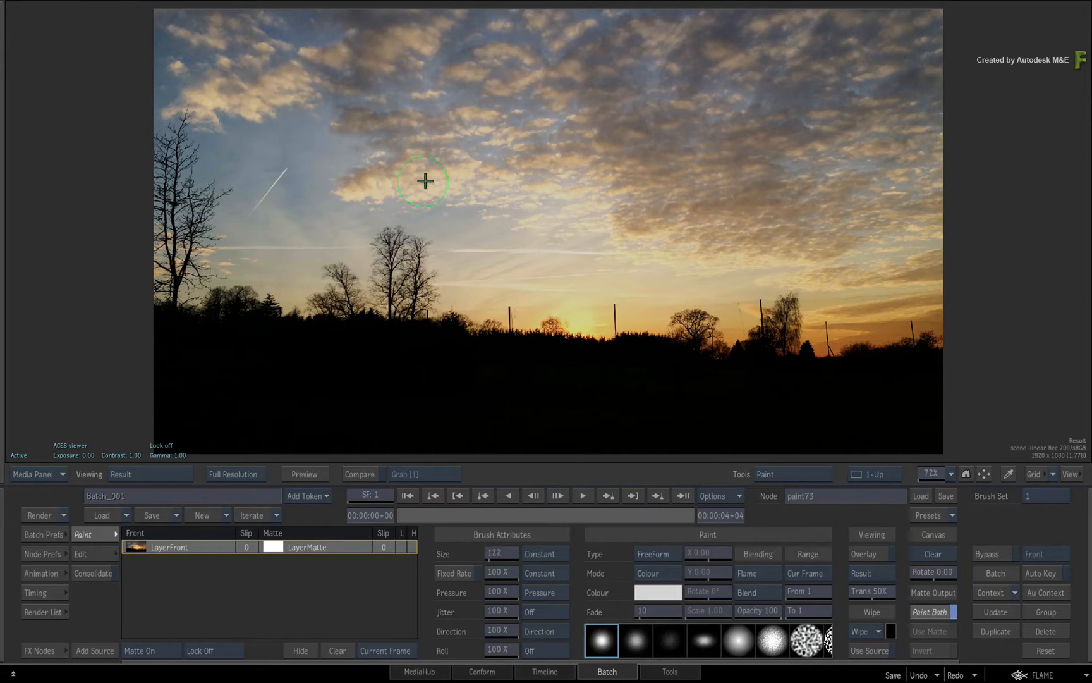
Toggle off the brush crosshair with Alt+H, leaving only the brush outline
key("Alt+h")
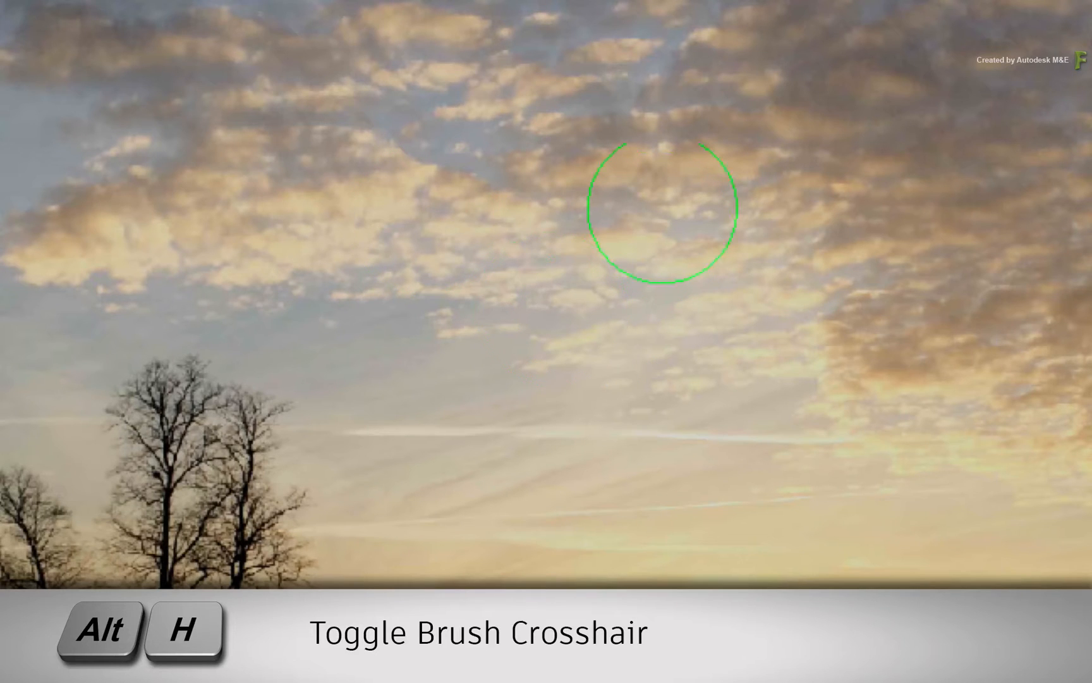
mouse_move(582, 289)
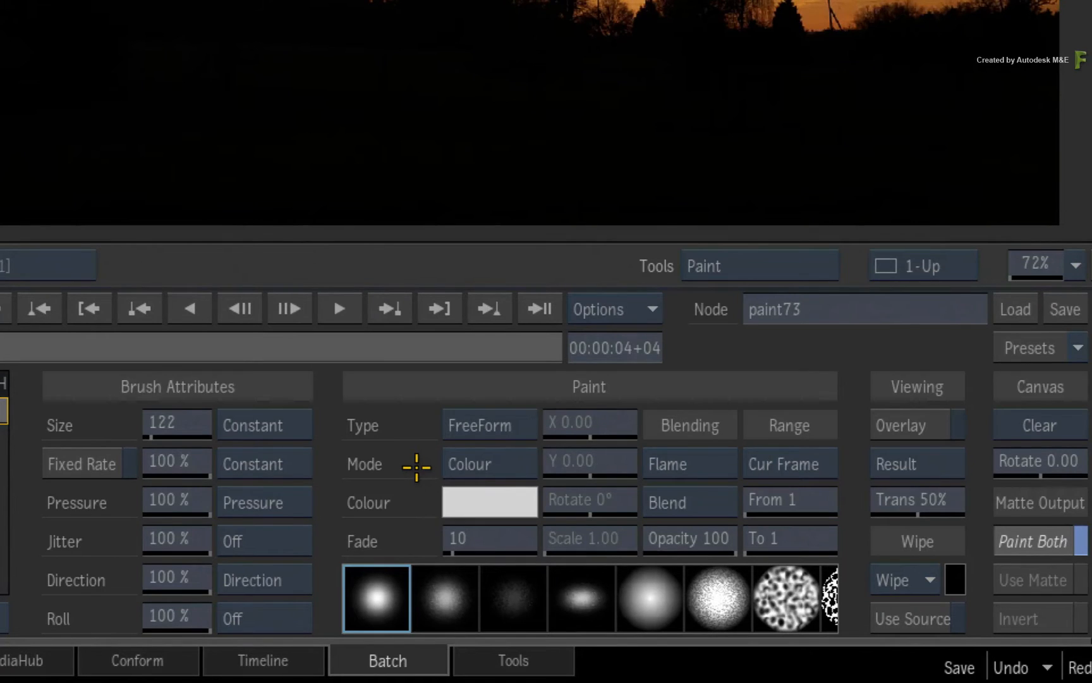
Show the paint Mode list, from Impressionist to Clone, with Colour current
left_click(488, 463)
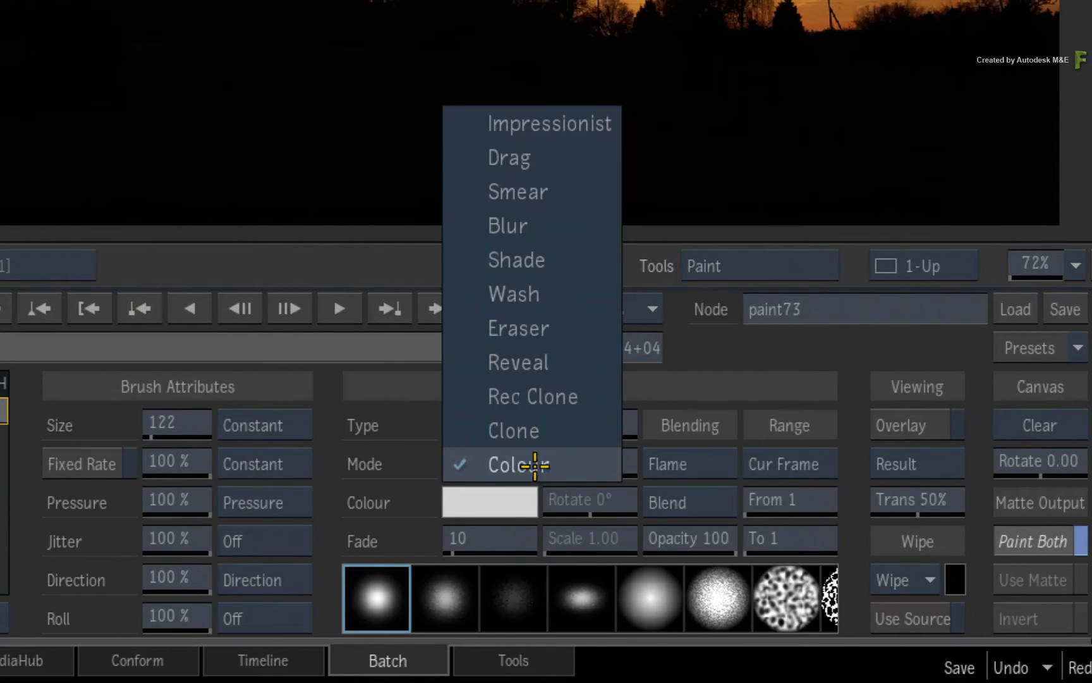
mouse_move(551, 123)
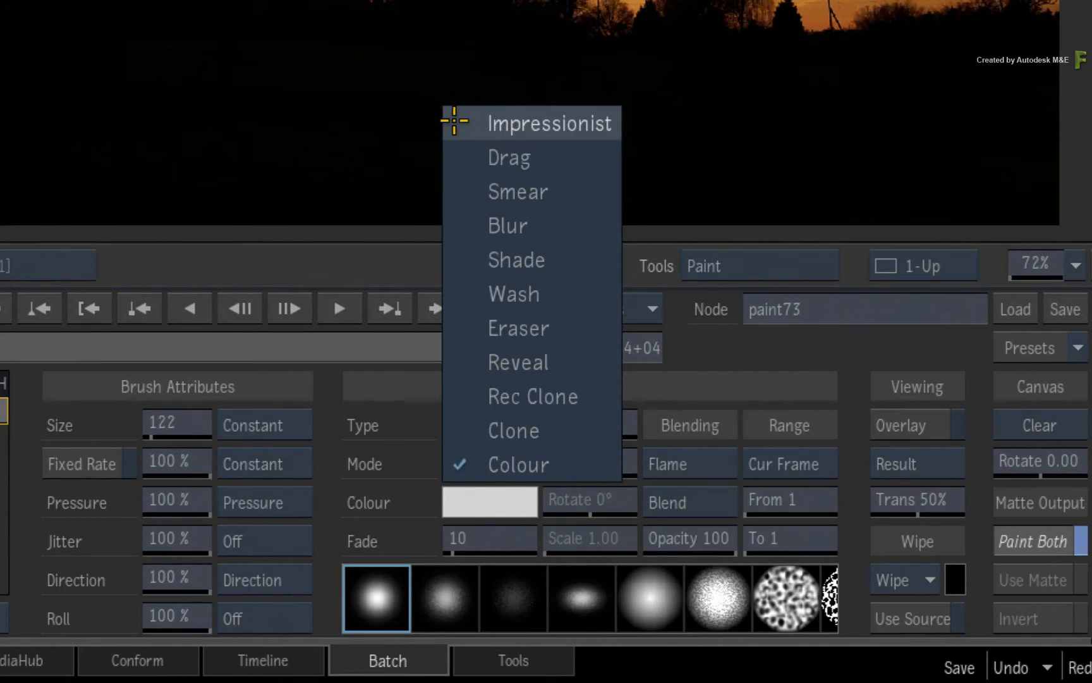
mouse_move(516, 260)
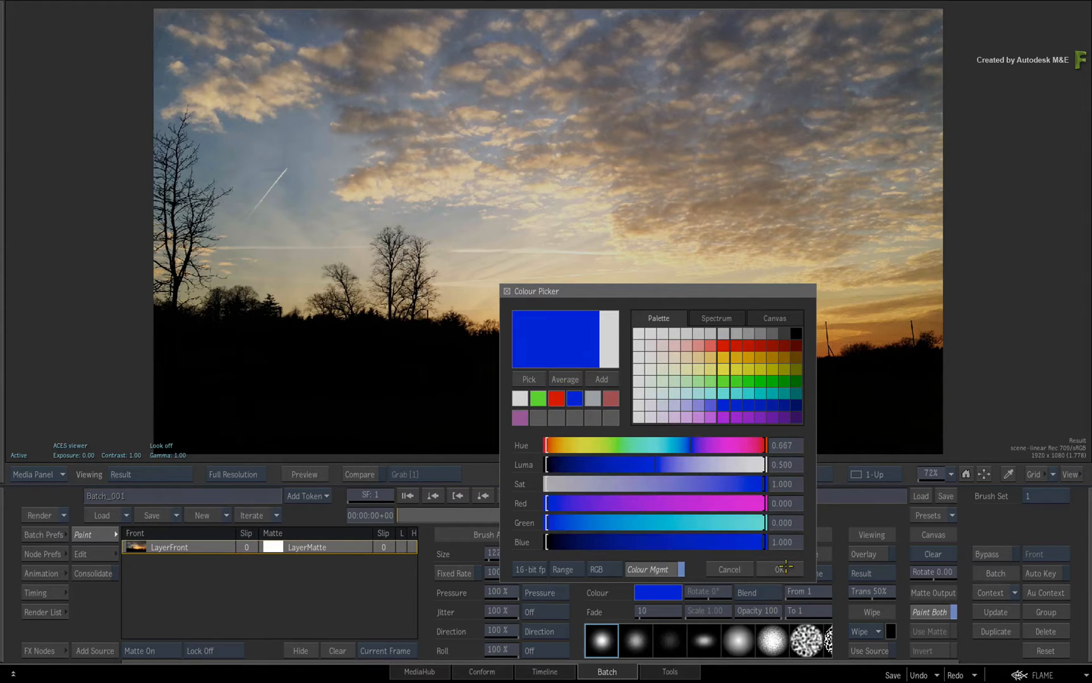
Accept blue as the paint colour and paint a trial blue wash across the clouds
left_click(780, 549)
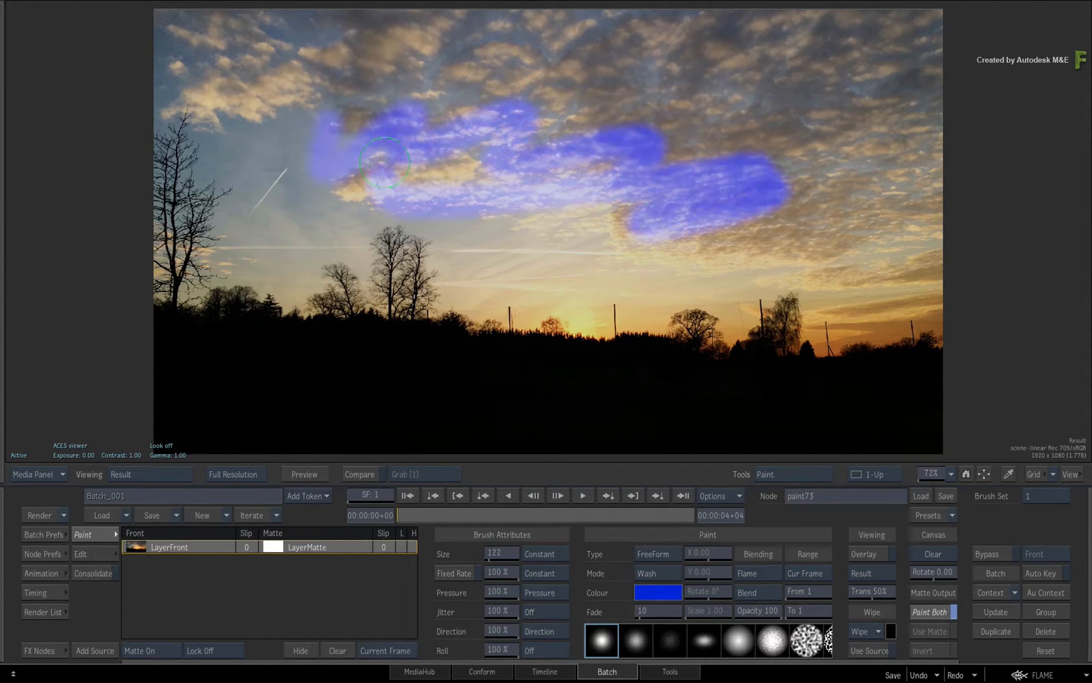
left_click_drag(383, 162, 559, 169)
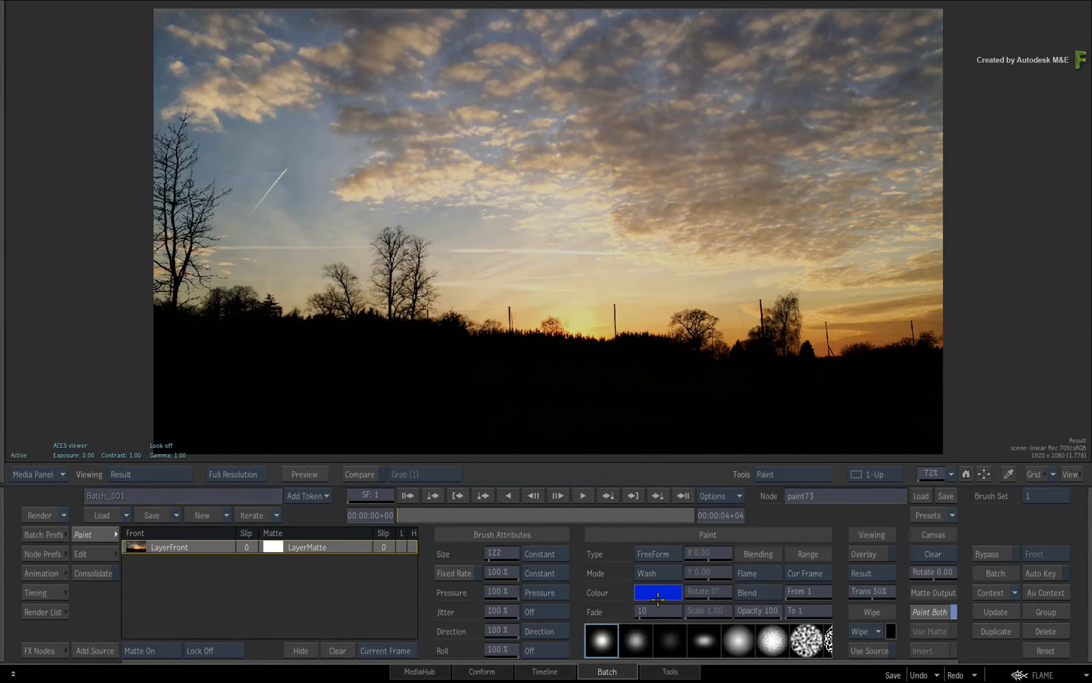
Try the Blur and Clone paint modes, then set the brush Mode back to Colour
left_click(655, 573)
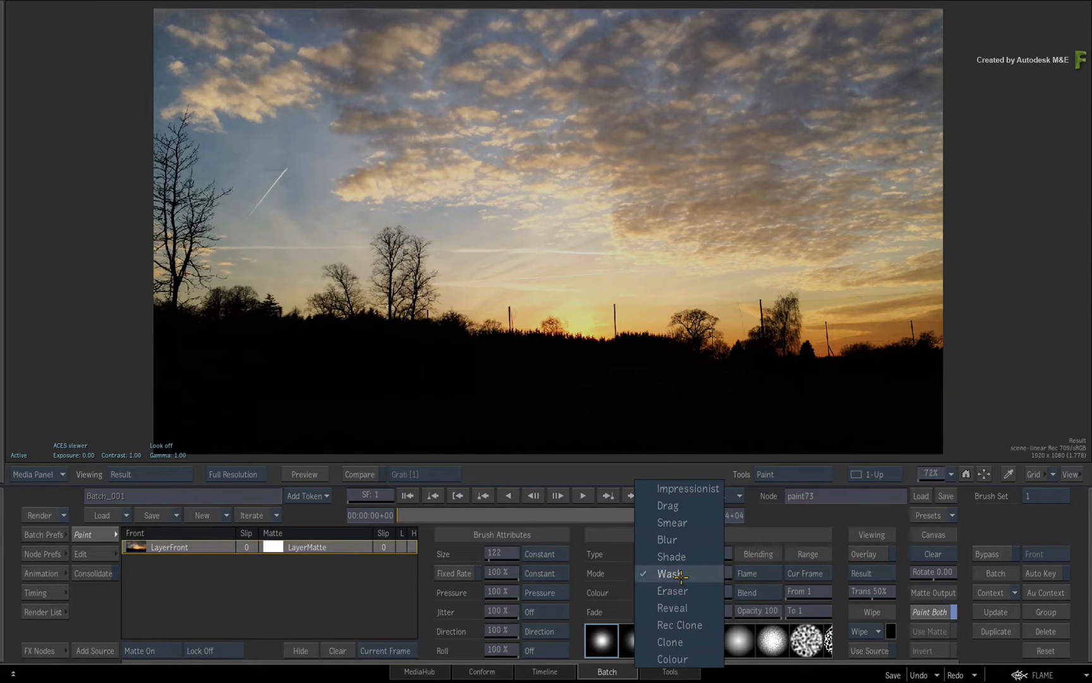
left_click(667, 539)
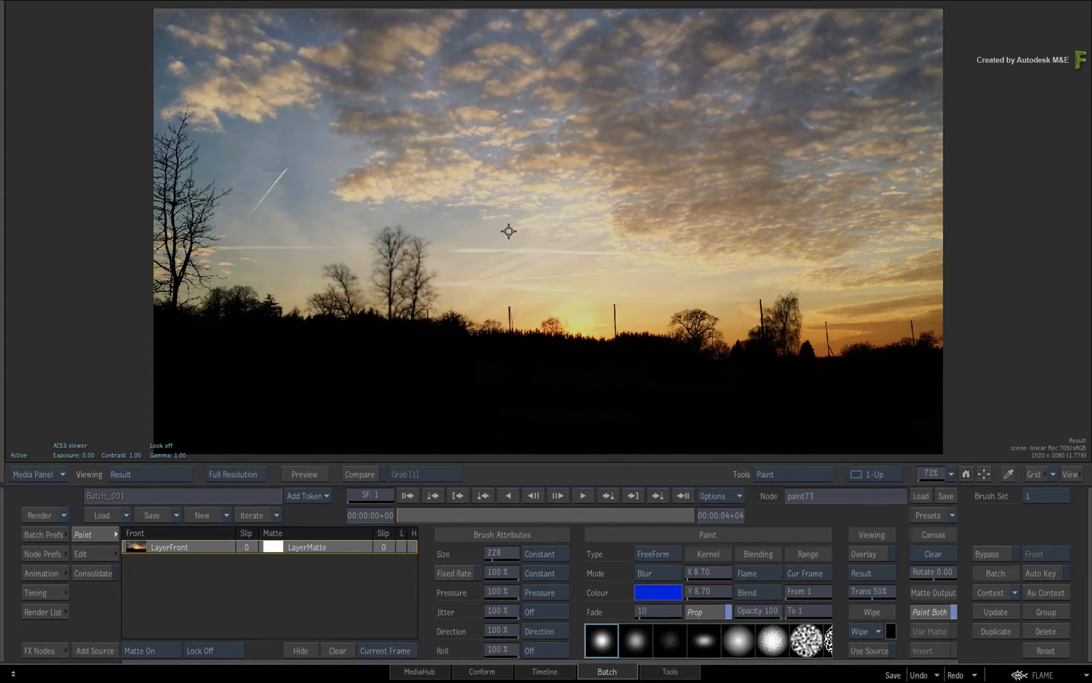
left_click(647, 573)
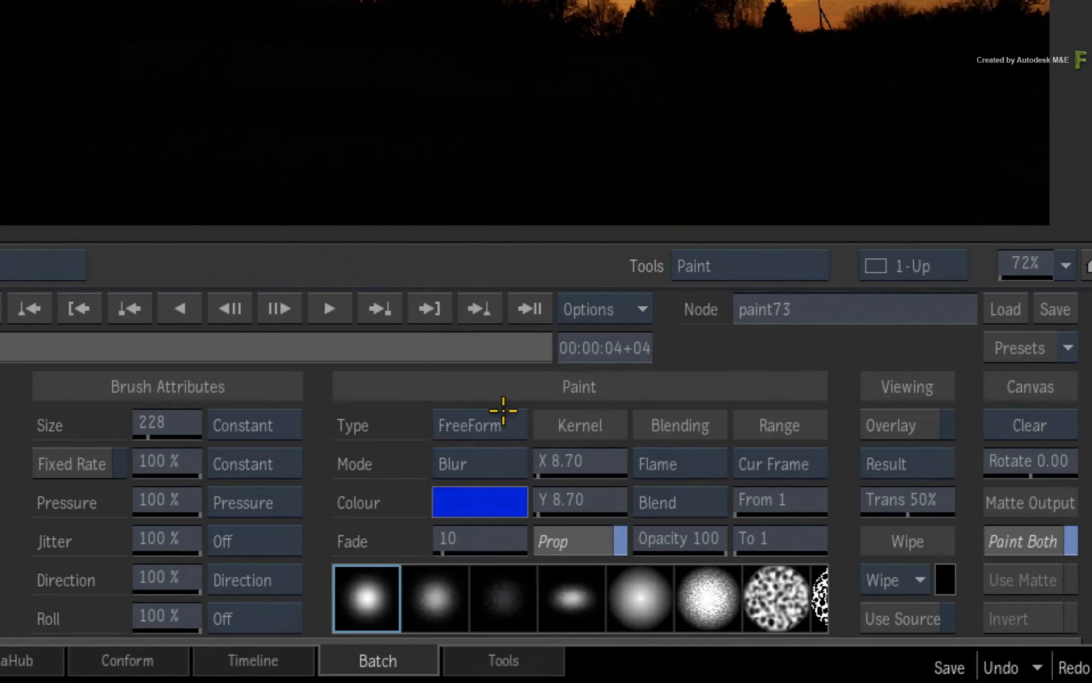
mouse_move(398, 458)
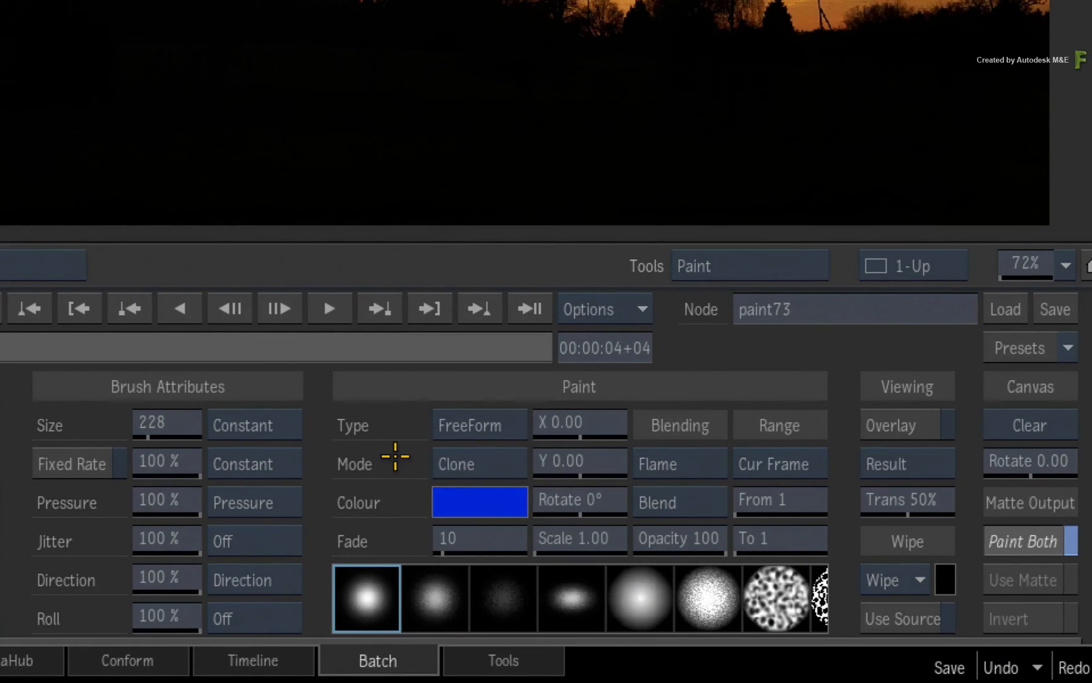
left_click(479, 464)
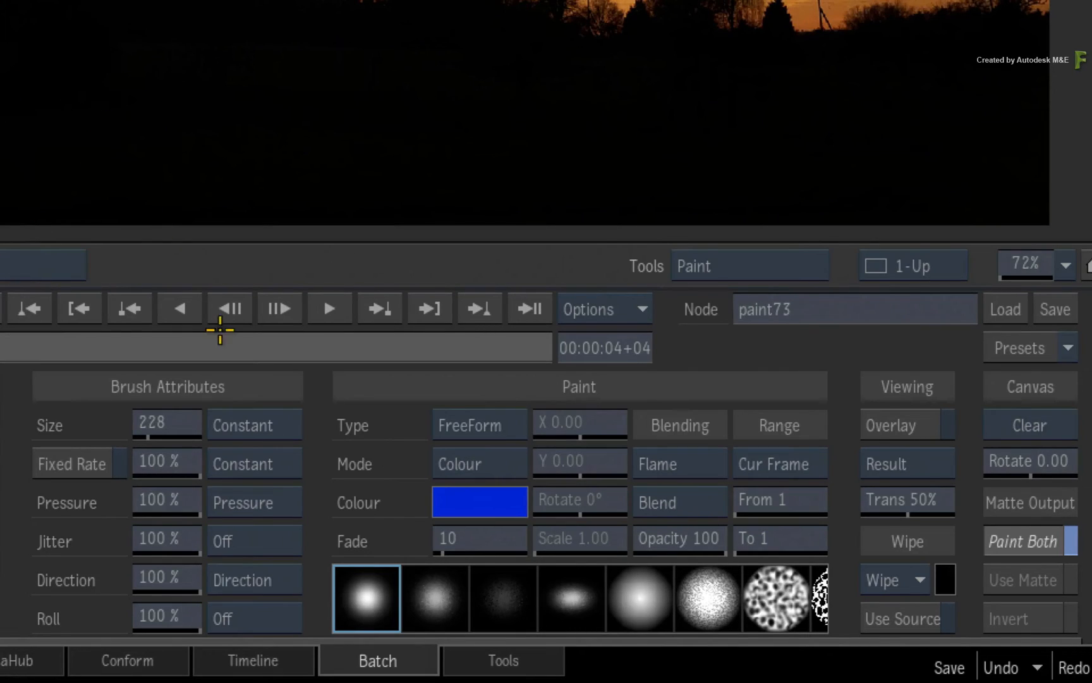
mouse_move(401, 480)
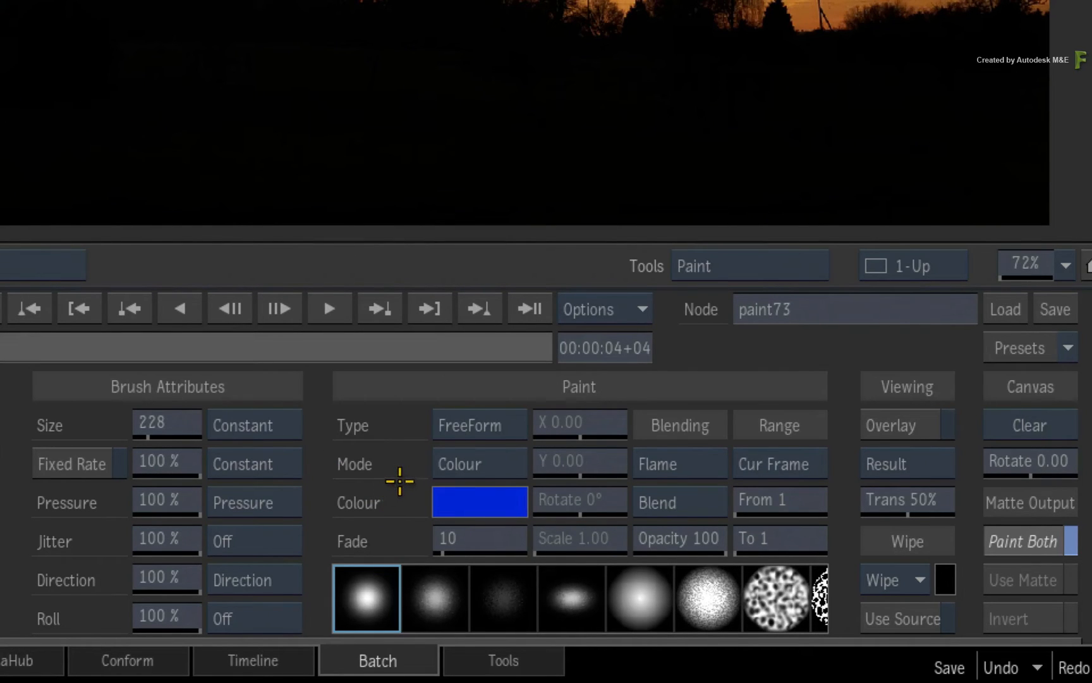
mouse_move(708, 500)
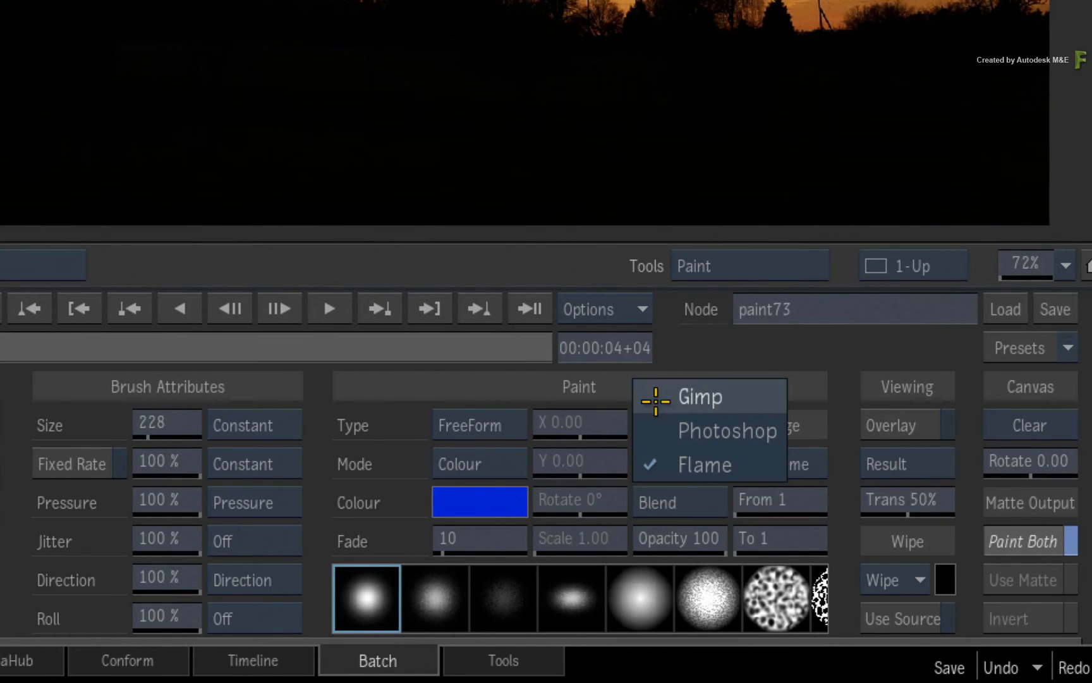
Keep Blending at Flame and change the blend mode from Blend to Add
left_click(703, 464)
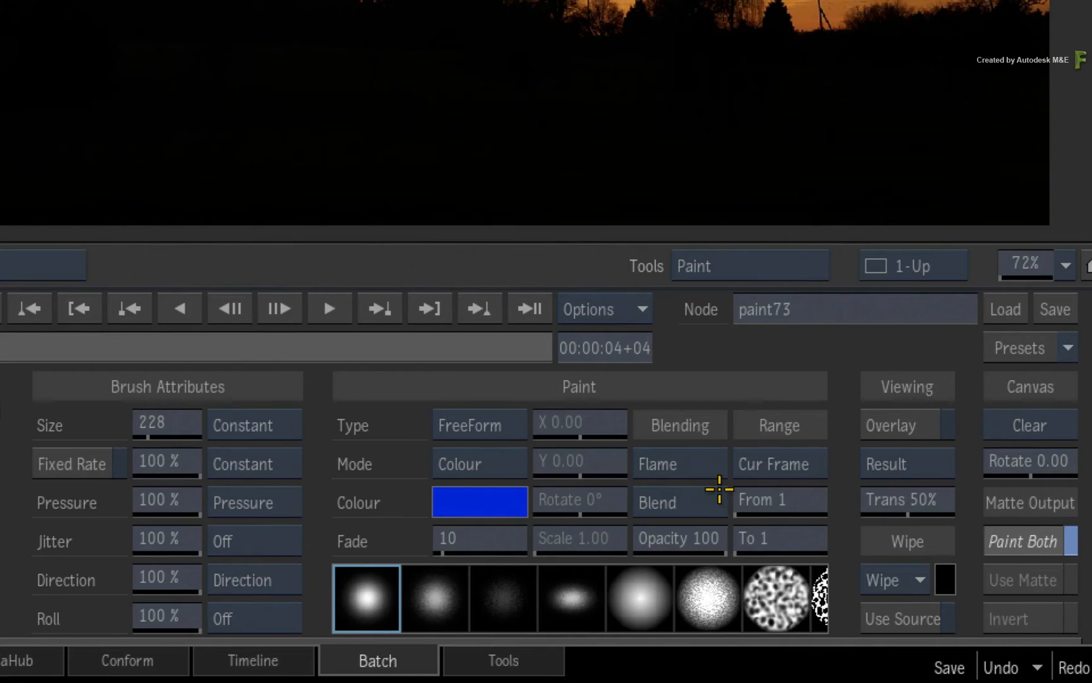
left_click(656, 502)
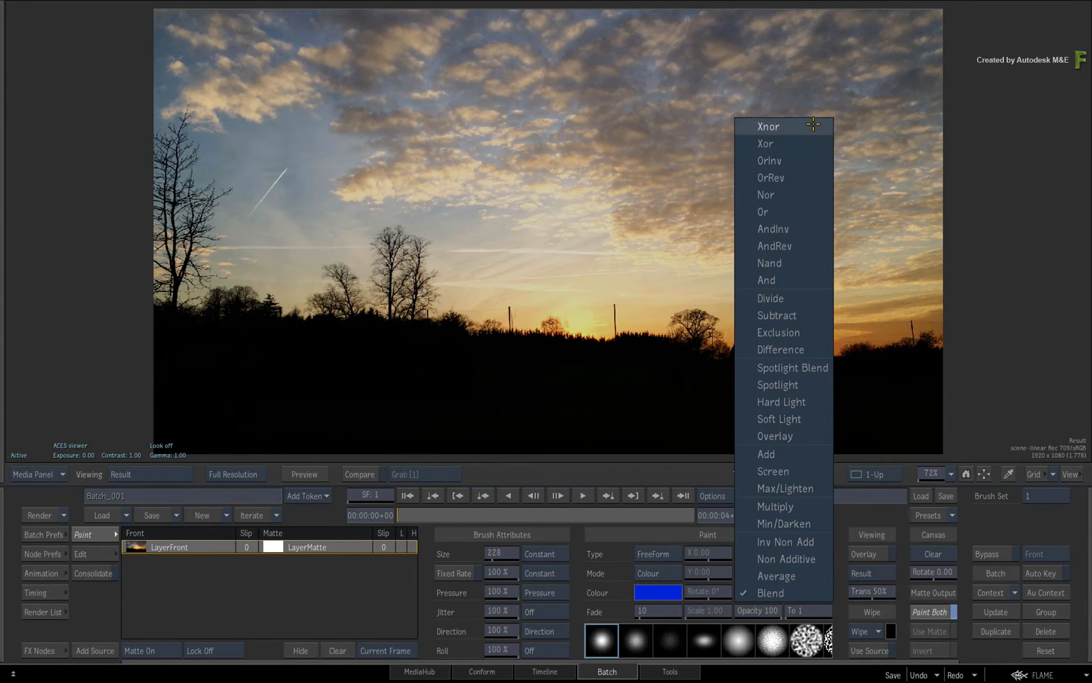
mouse_move(790, 453)
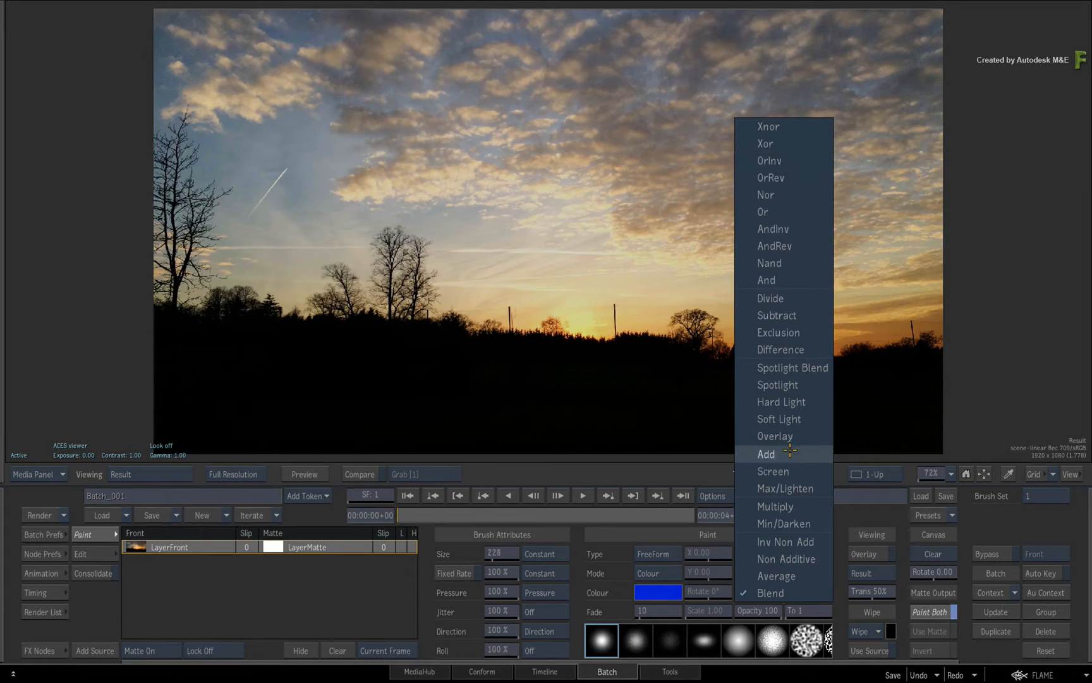
left_click(766, 453)
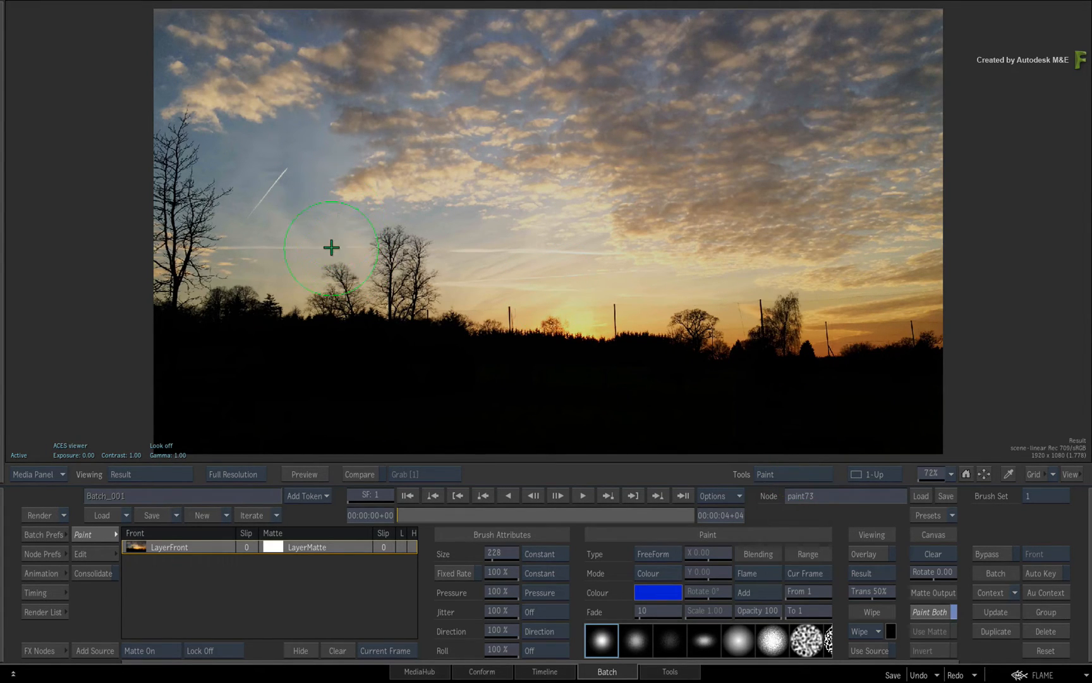
Paint additive blue strokes over the centre-left trees and across the sky band
left_click_drag(332, 248, 469, 277)
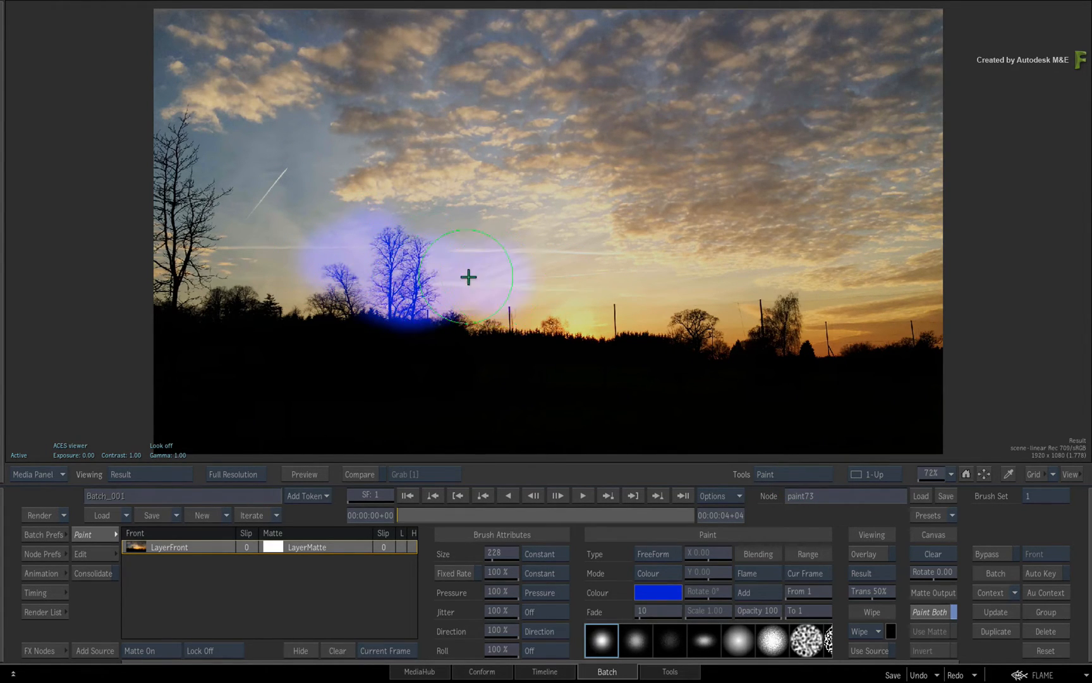
left_click_drag(469, 277, 500, 195)
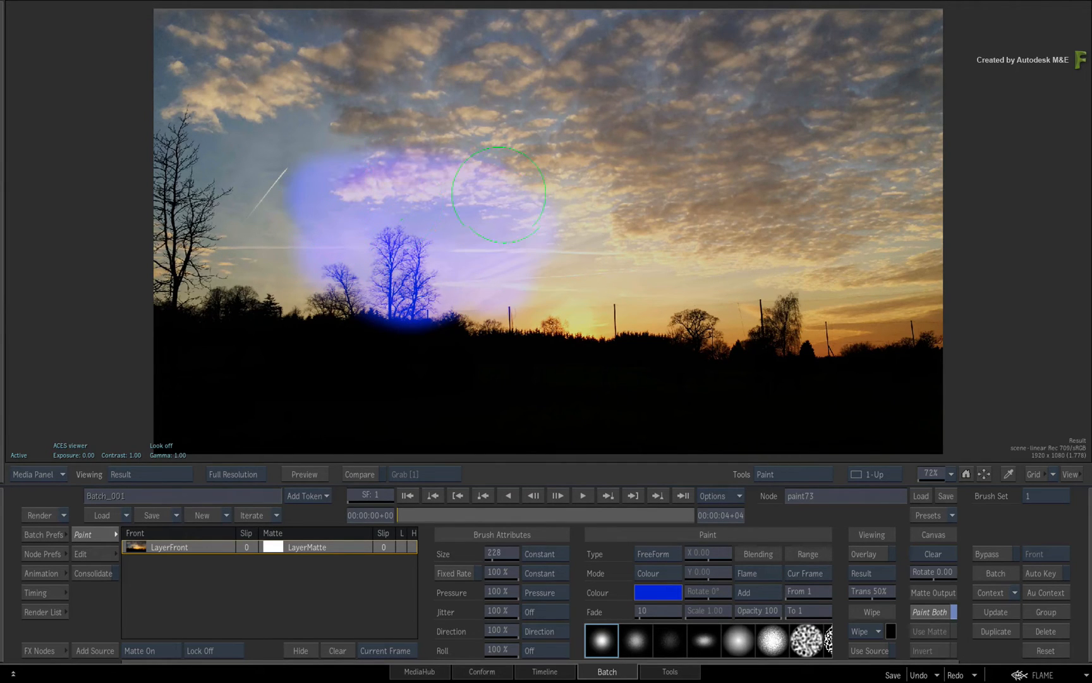
left_click_drag(499, 196, 390, 240)
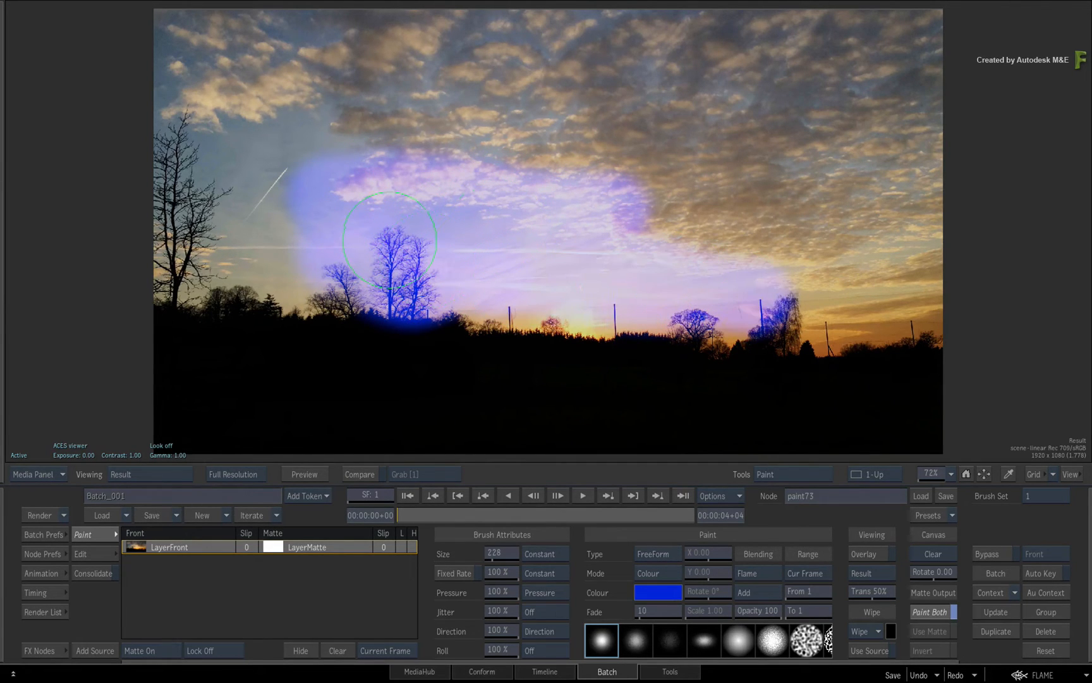
left_click_drag(390, 240, 566, 242)
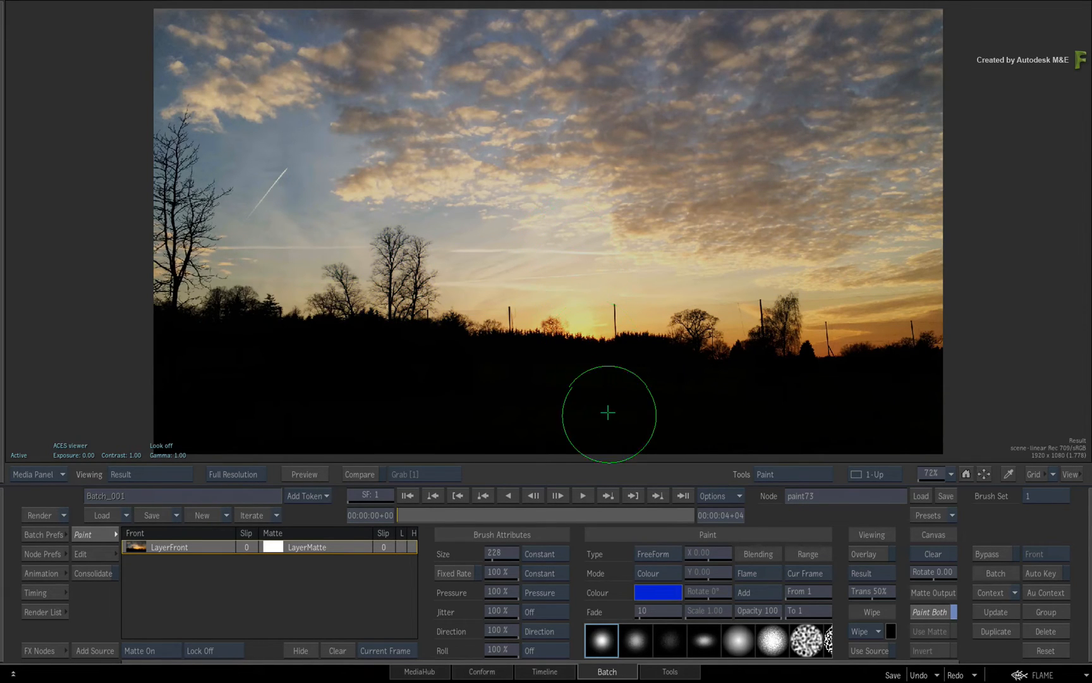
mouse_move(528, 226)
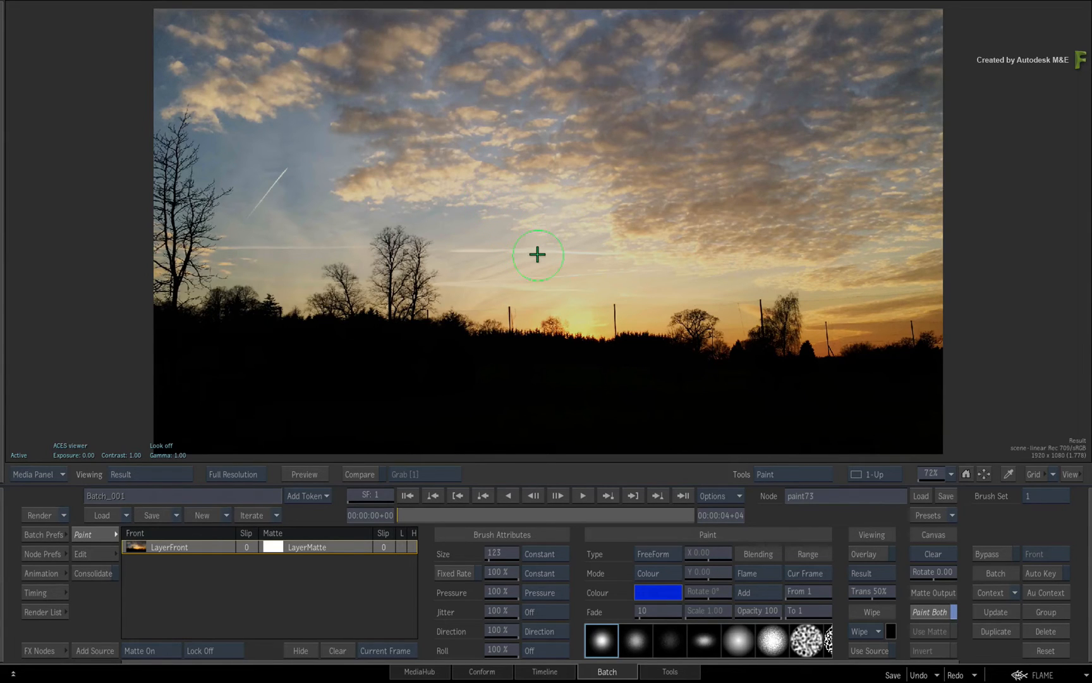
mouse_move(533, 250)
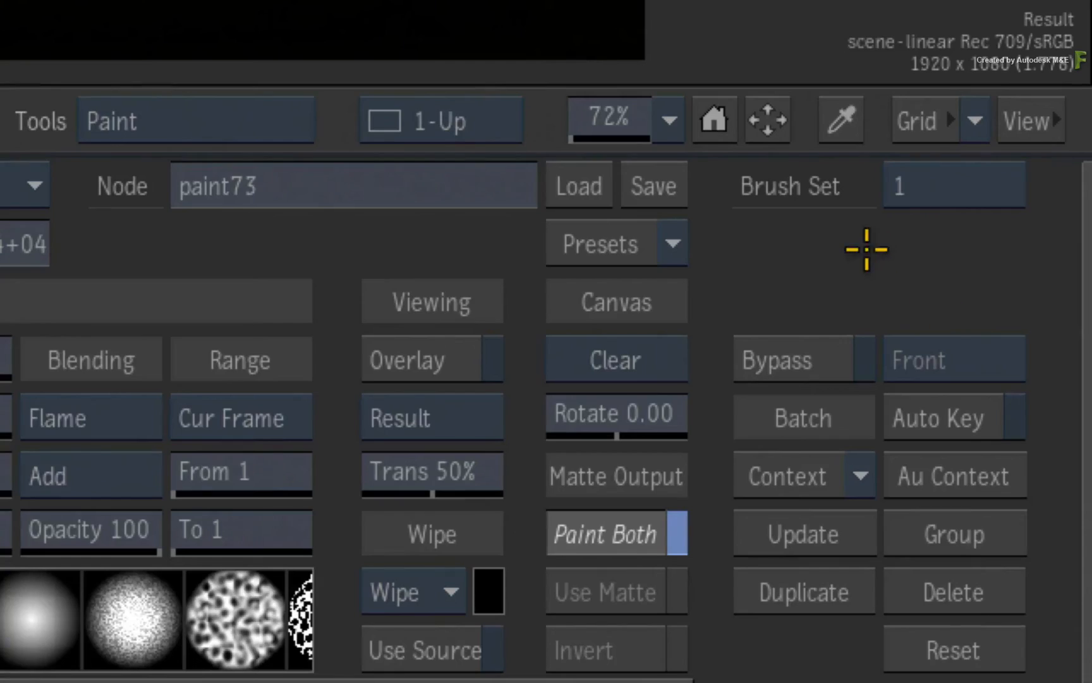
mouse_move(879, 239)
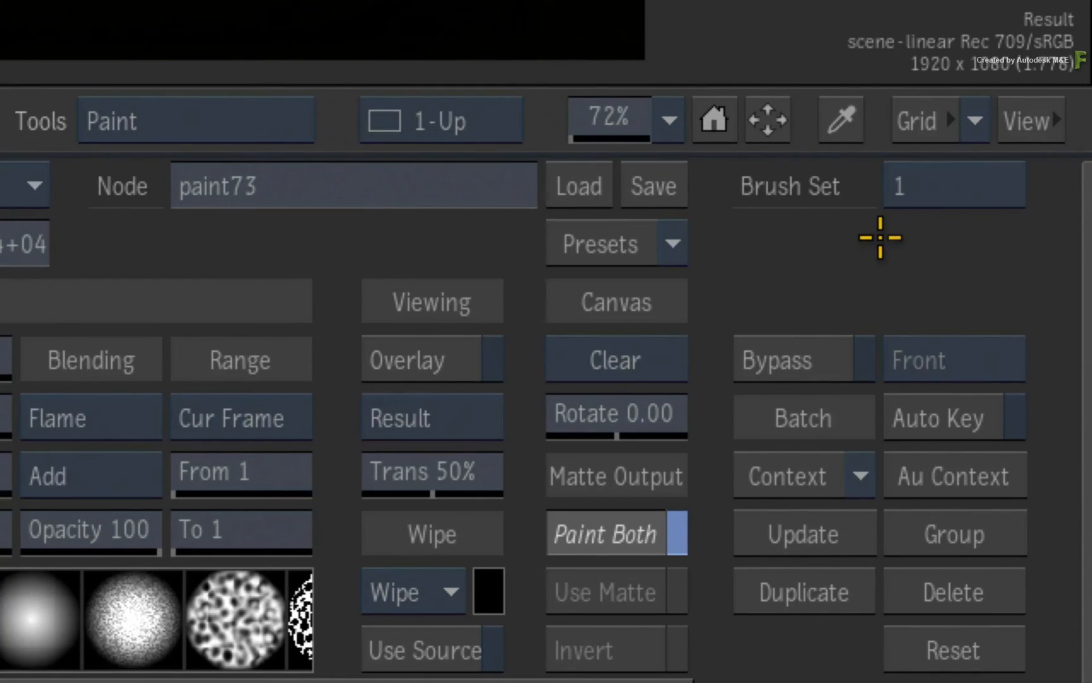
mouse_move(861, 237)
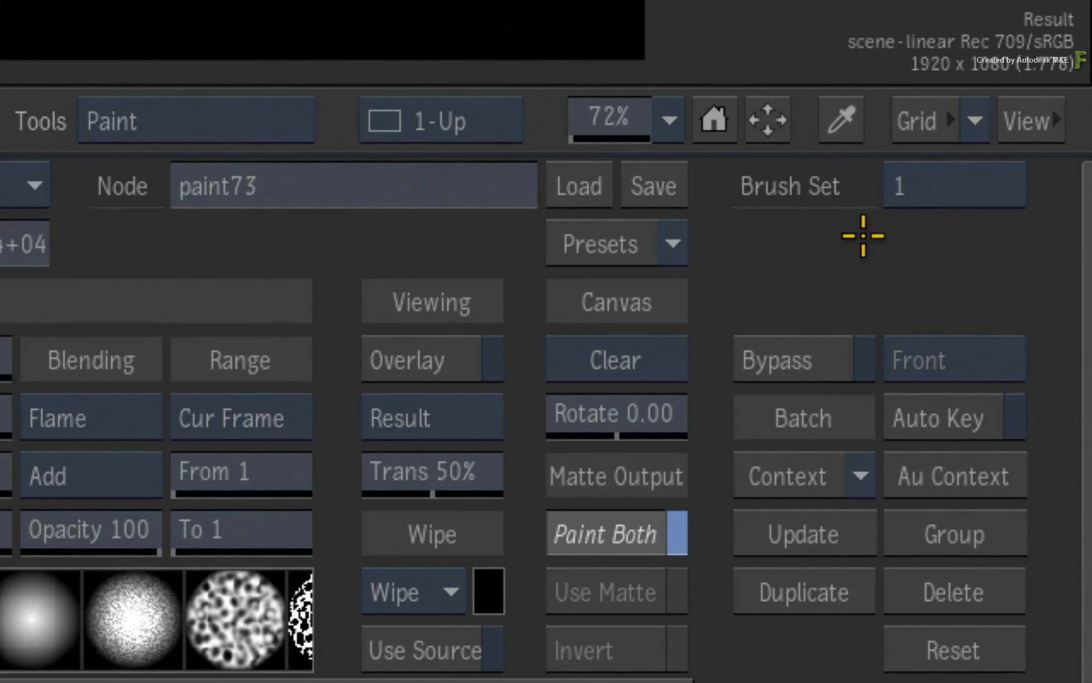
mouse_move(861, 220)
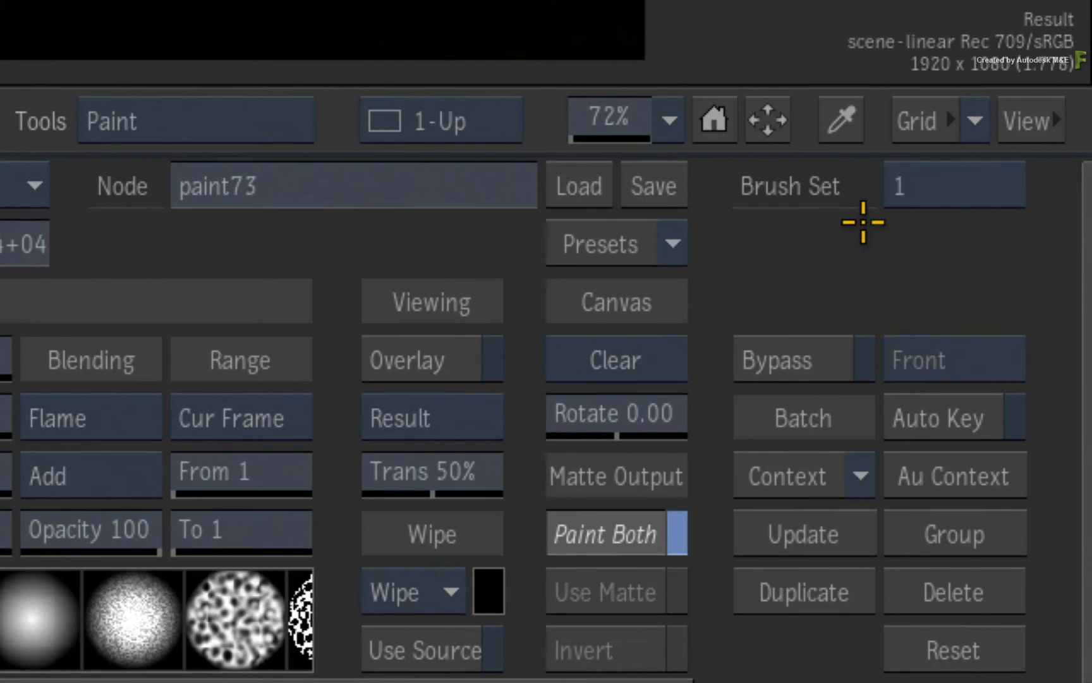
mouse_move(859, 218)
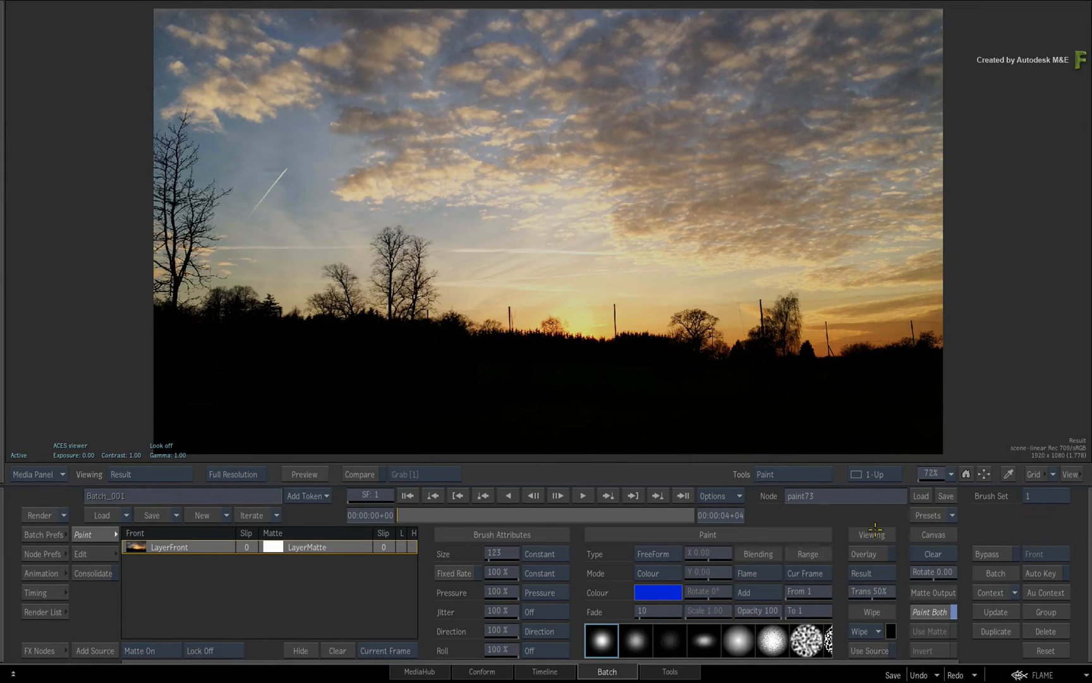
Enlarge brush set 1 to size 166 and set brush set 2's mode to Clone
left_click_drag(495, 553, 526, 553)
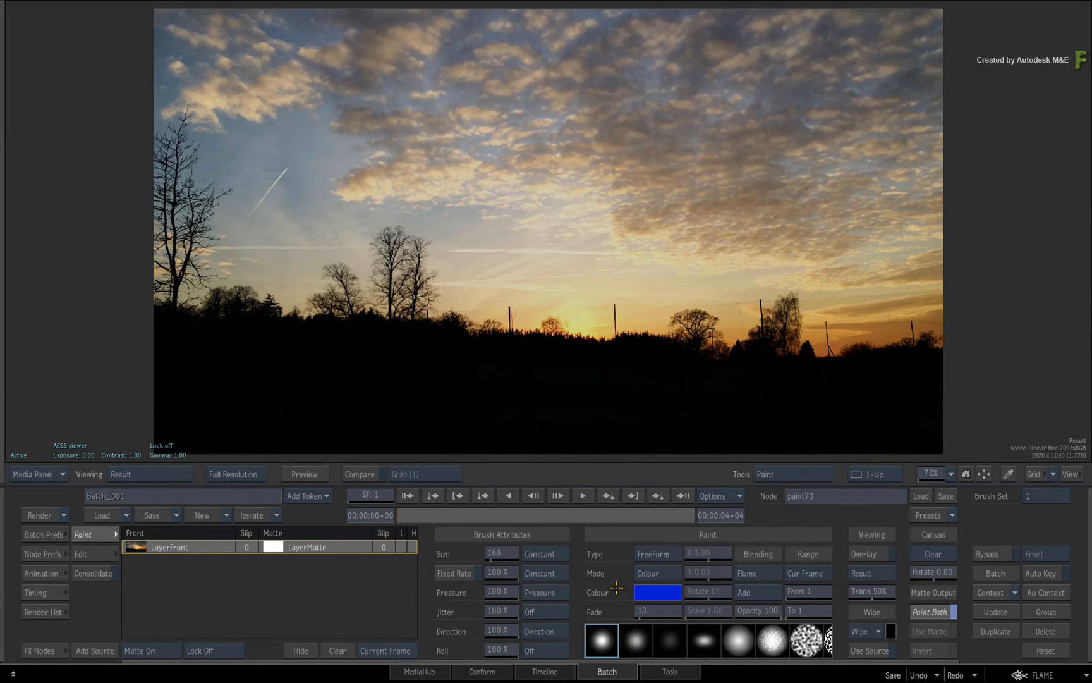
mouse_move(1010, 514)
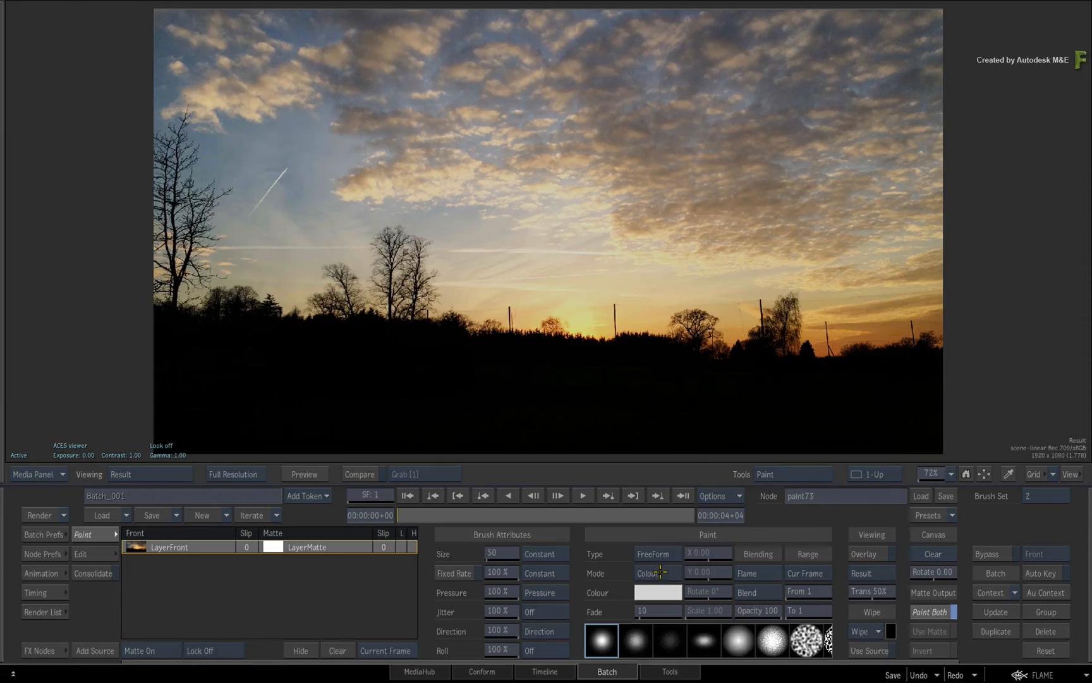
left_click(651, 573)
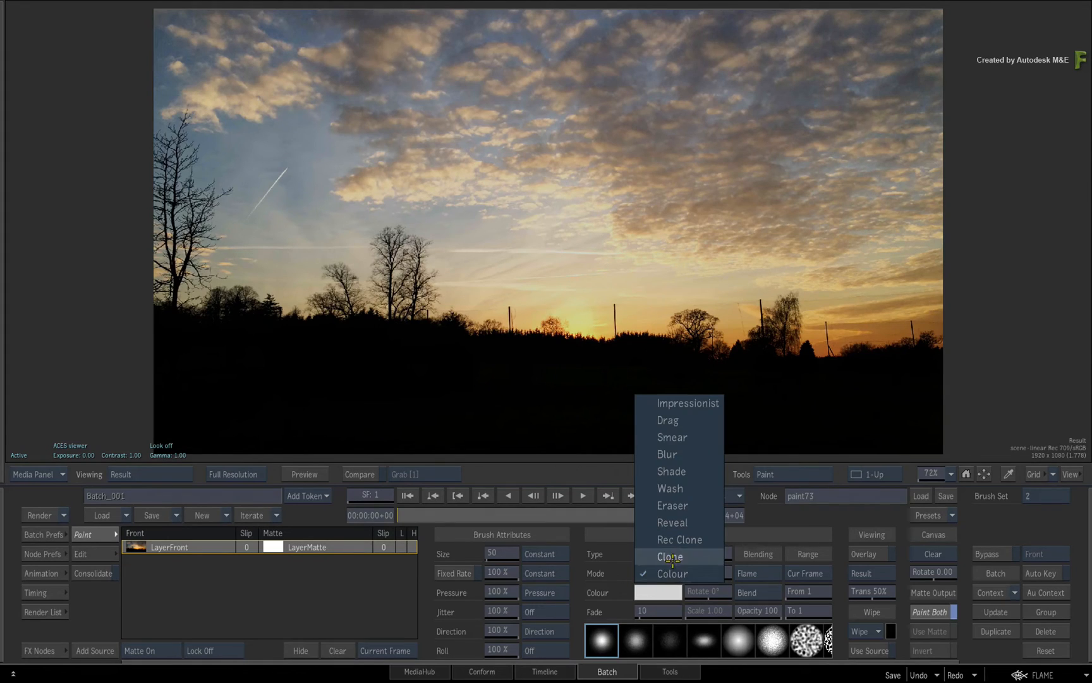
left_click(668, 556)
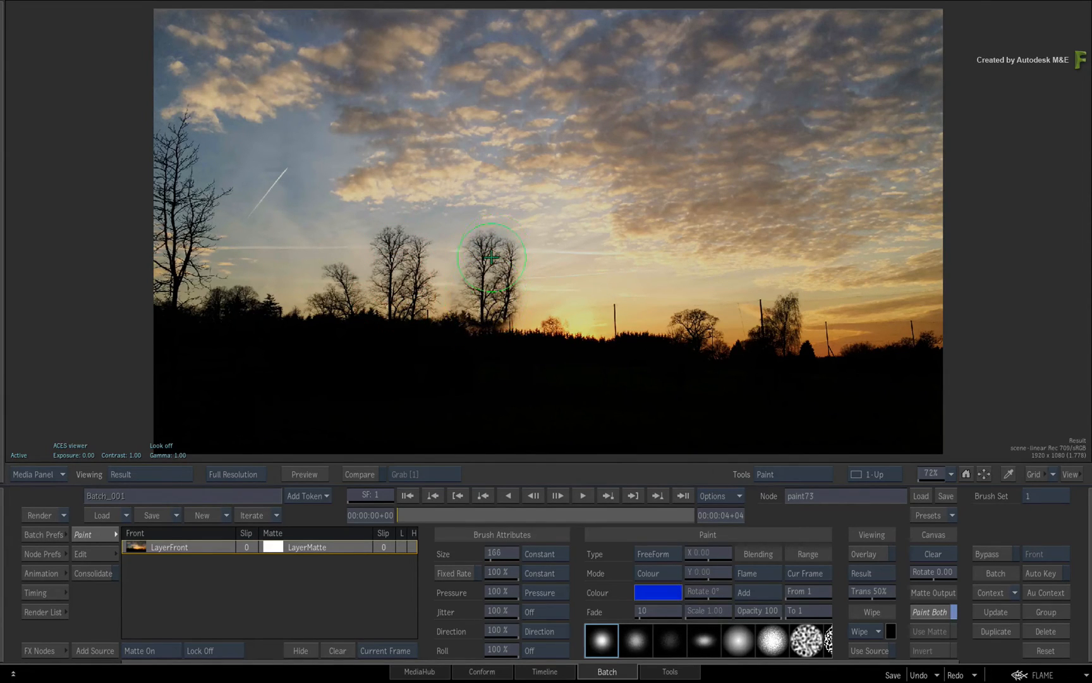
Paint a blue glow over the centre tree, then change brush set 2's paint mode
left_click_drag(492, 258, 415, 268)
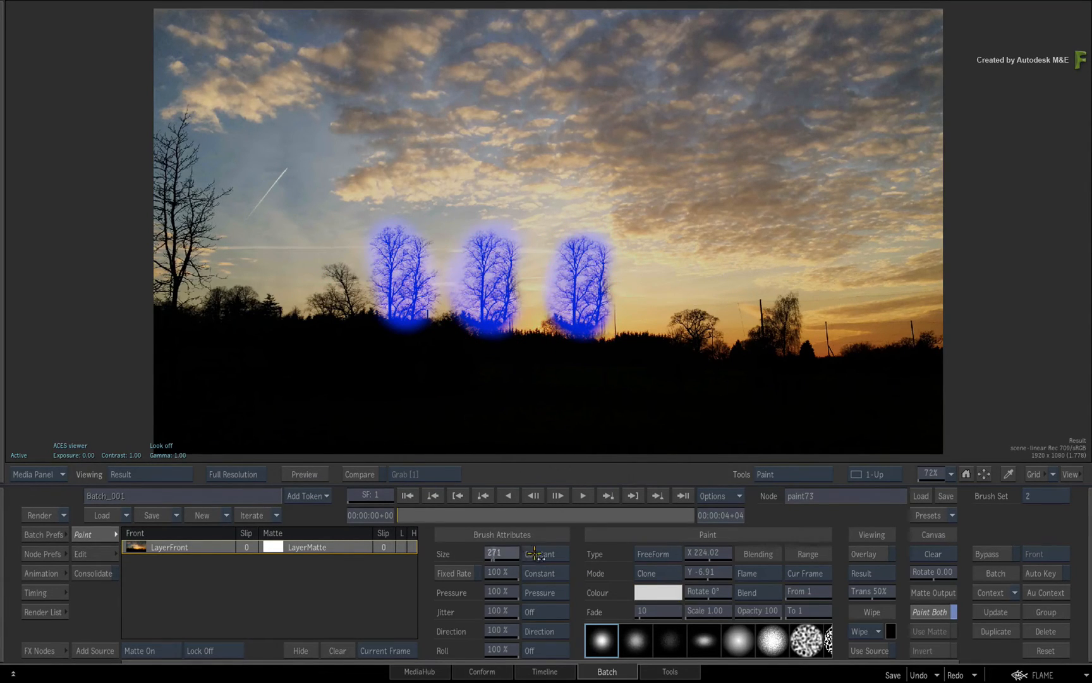
left_click(647, 573)
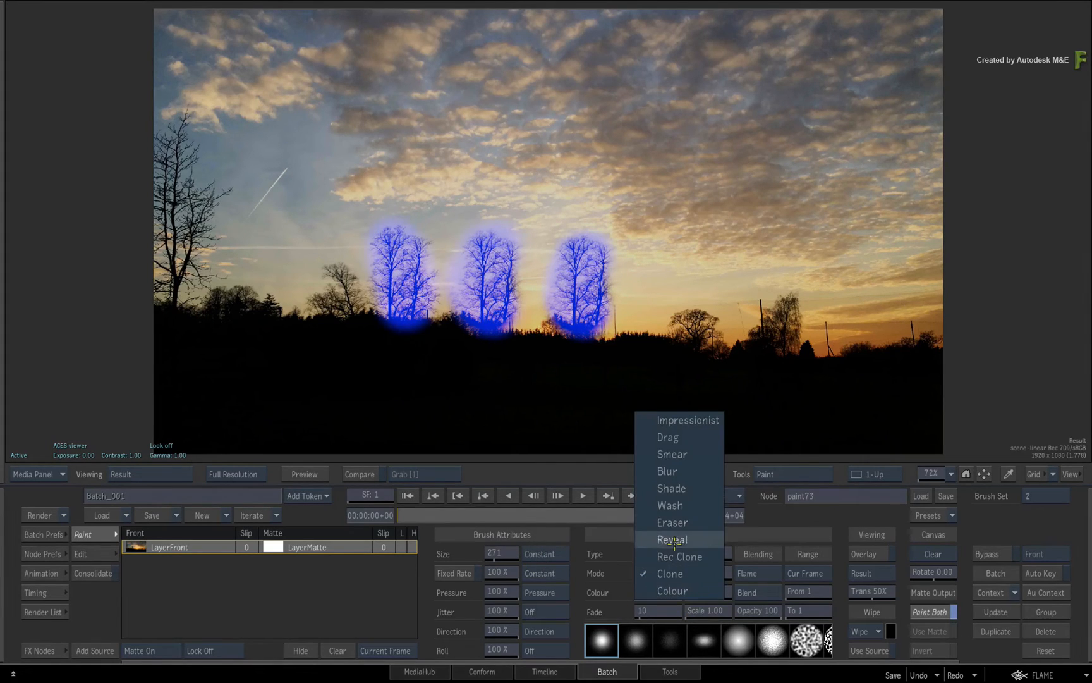
left_click(666, 471)
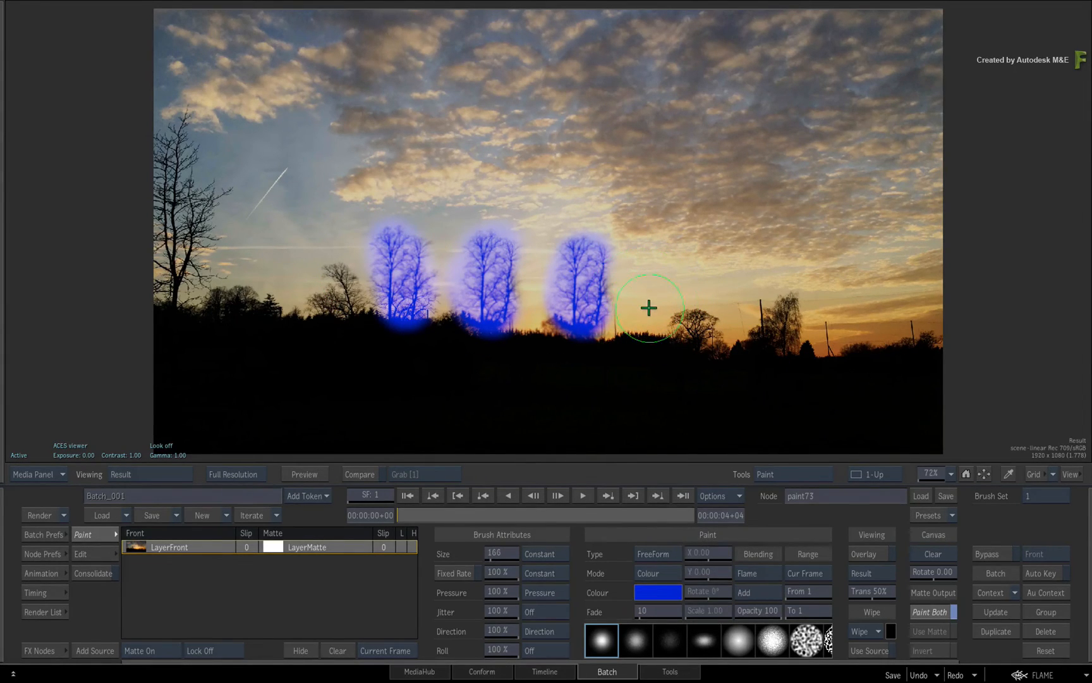
mouse_move(658, 293)
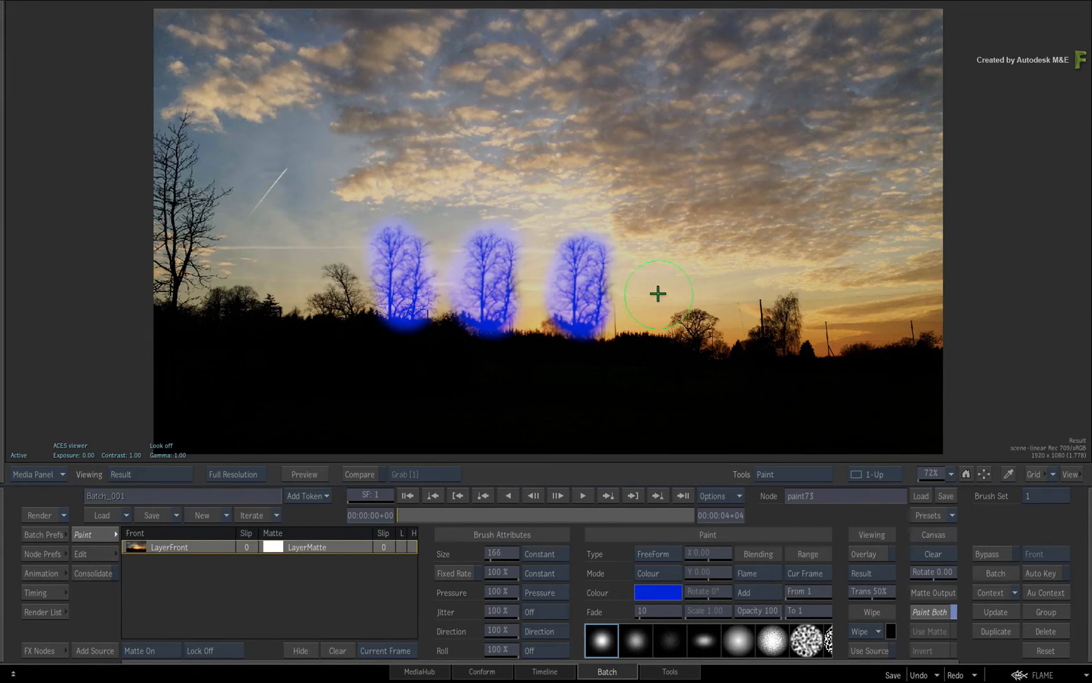
mouse_move(657, 305)
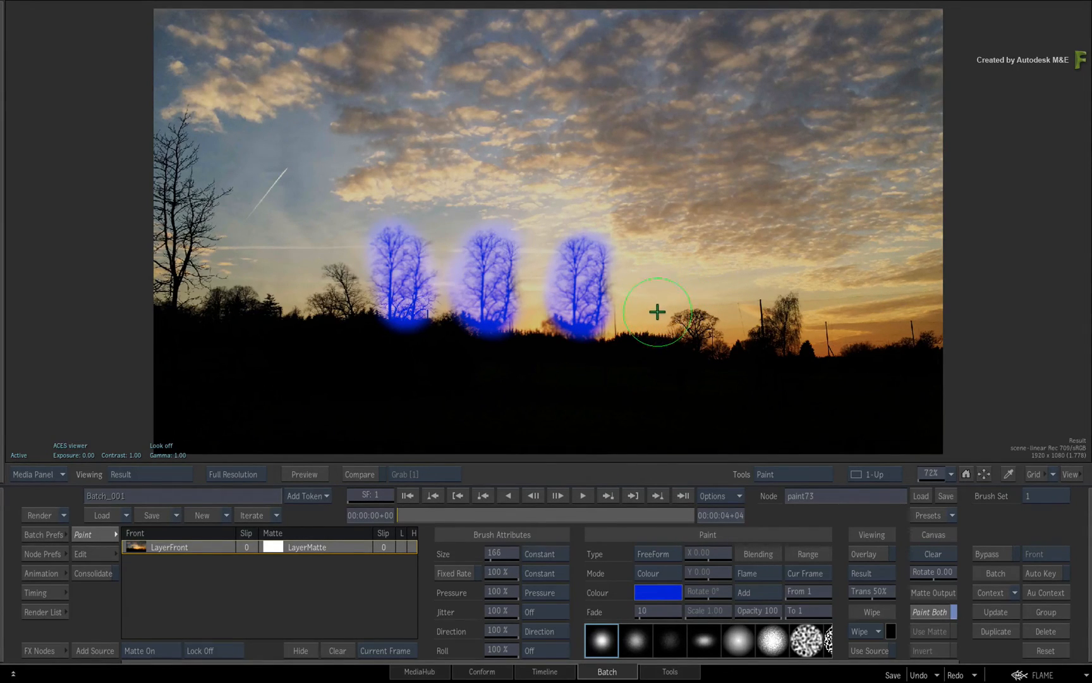
mouse_move(660, 309)
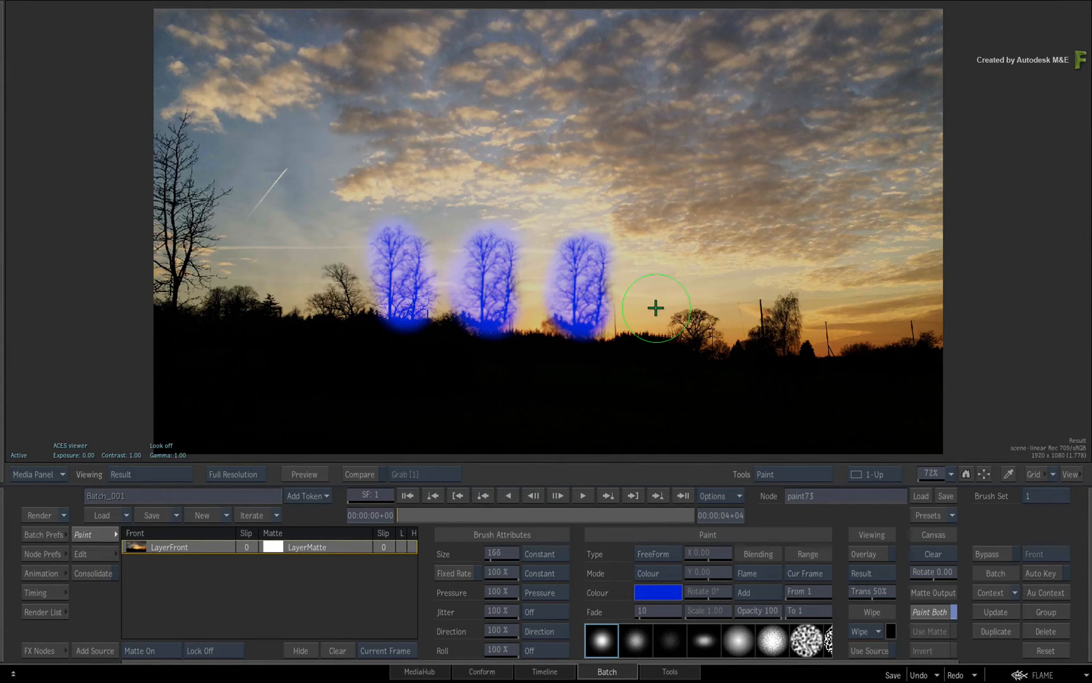
mouse_move(661, 306)
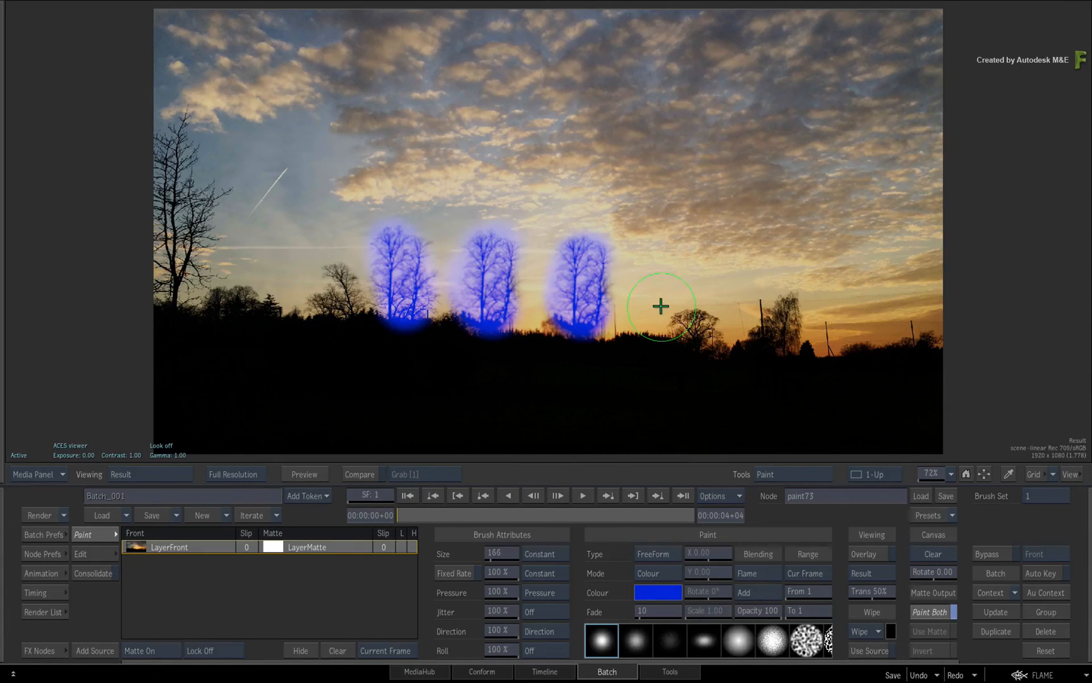
mouse_move(660, 311)
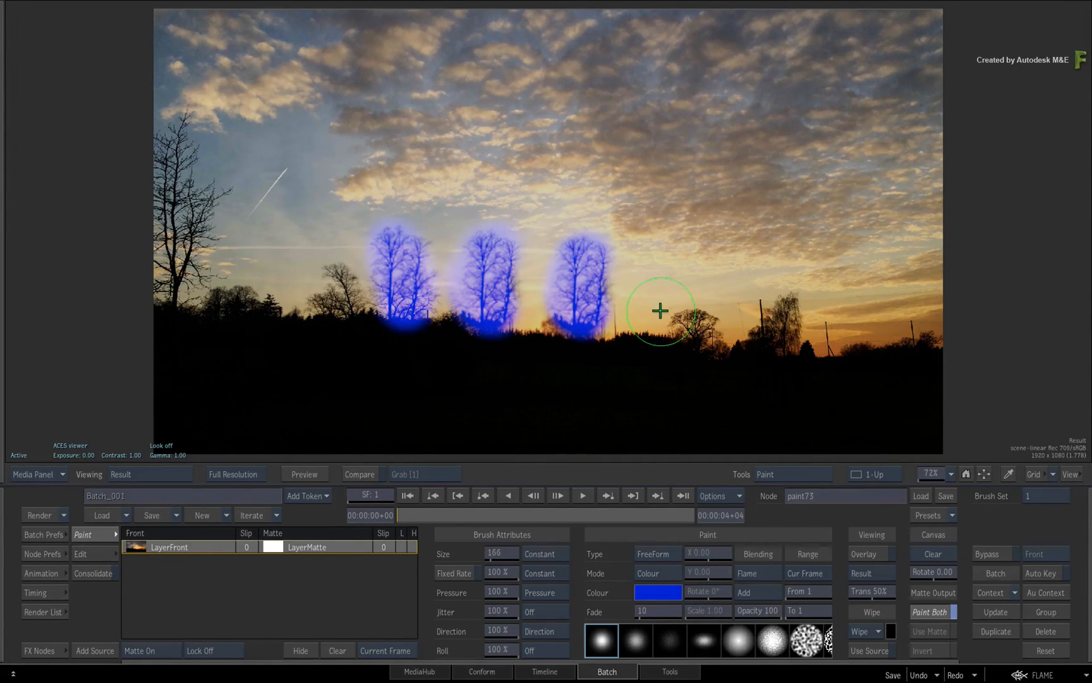
mouse_move(690, 295)
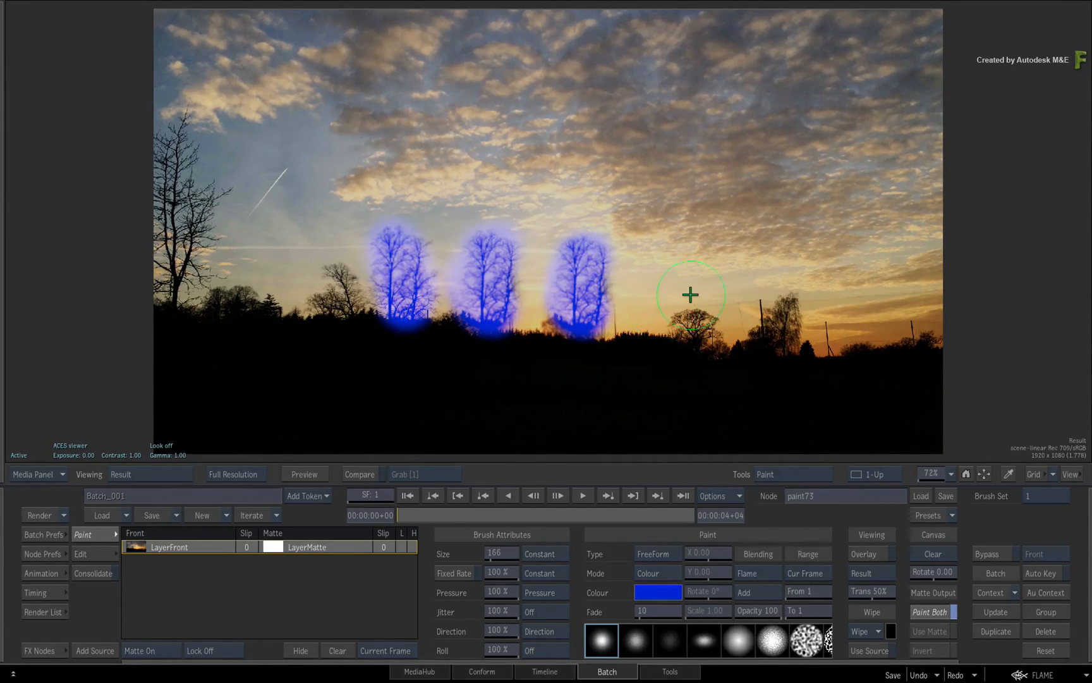